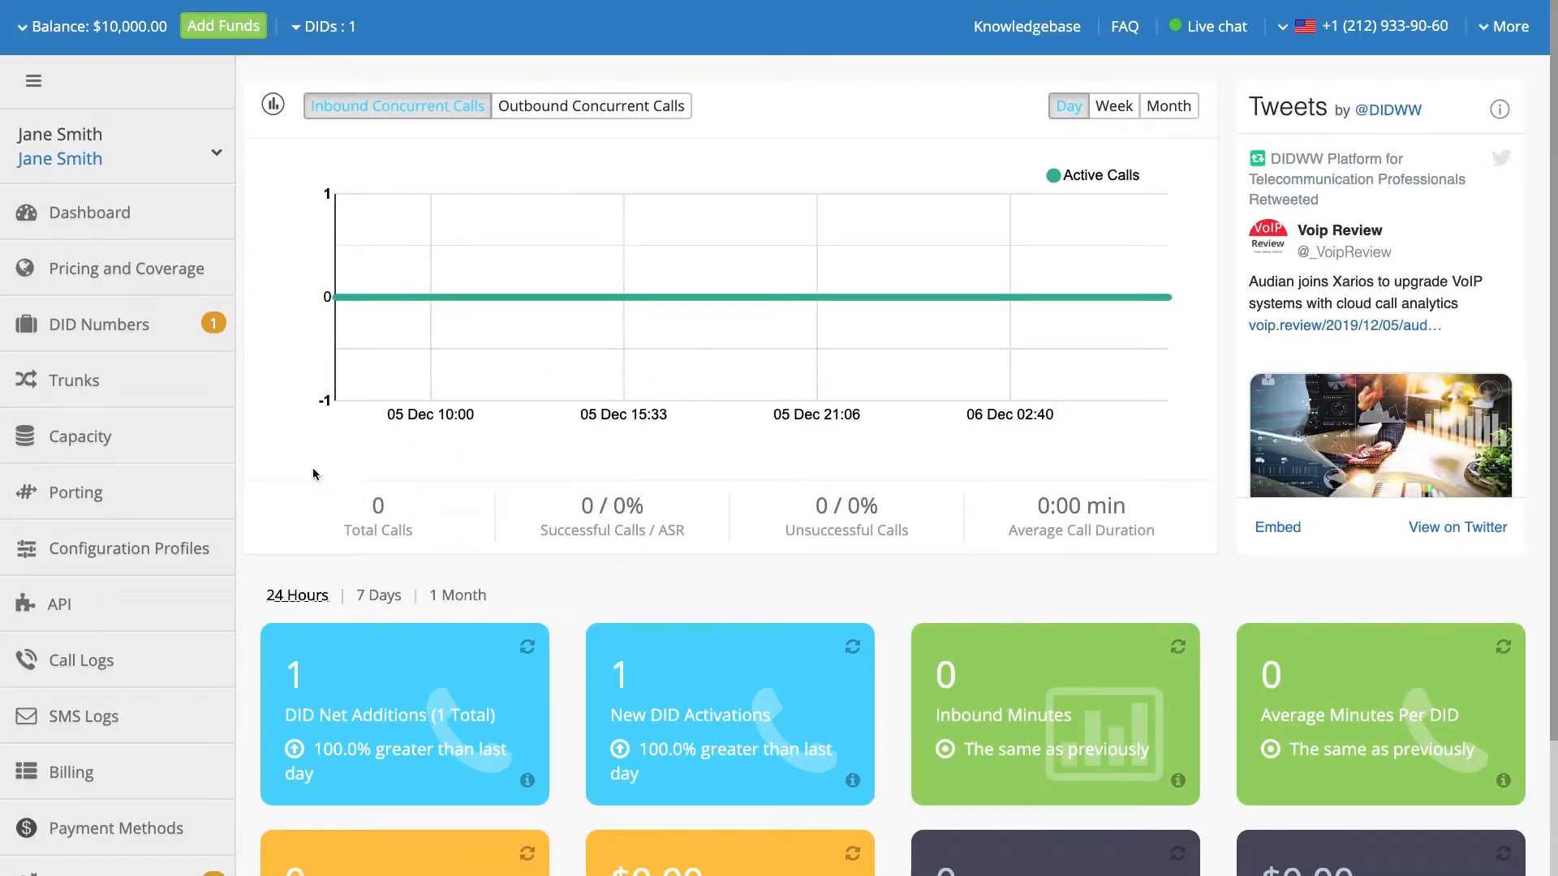
- Go to Trunks in the sidebar and bring up the Add new list of trunk types
left_click(75, 380)
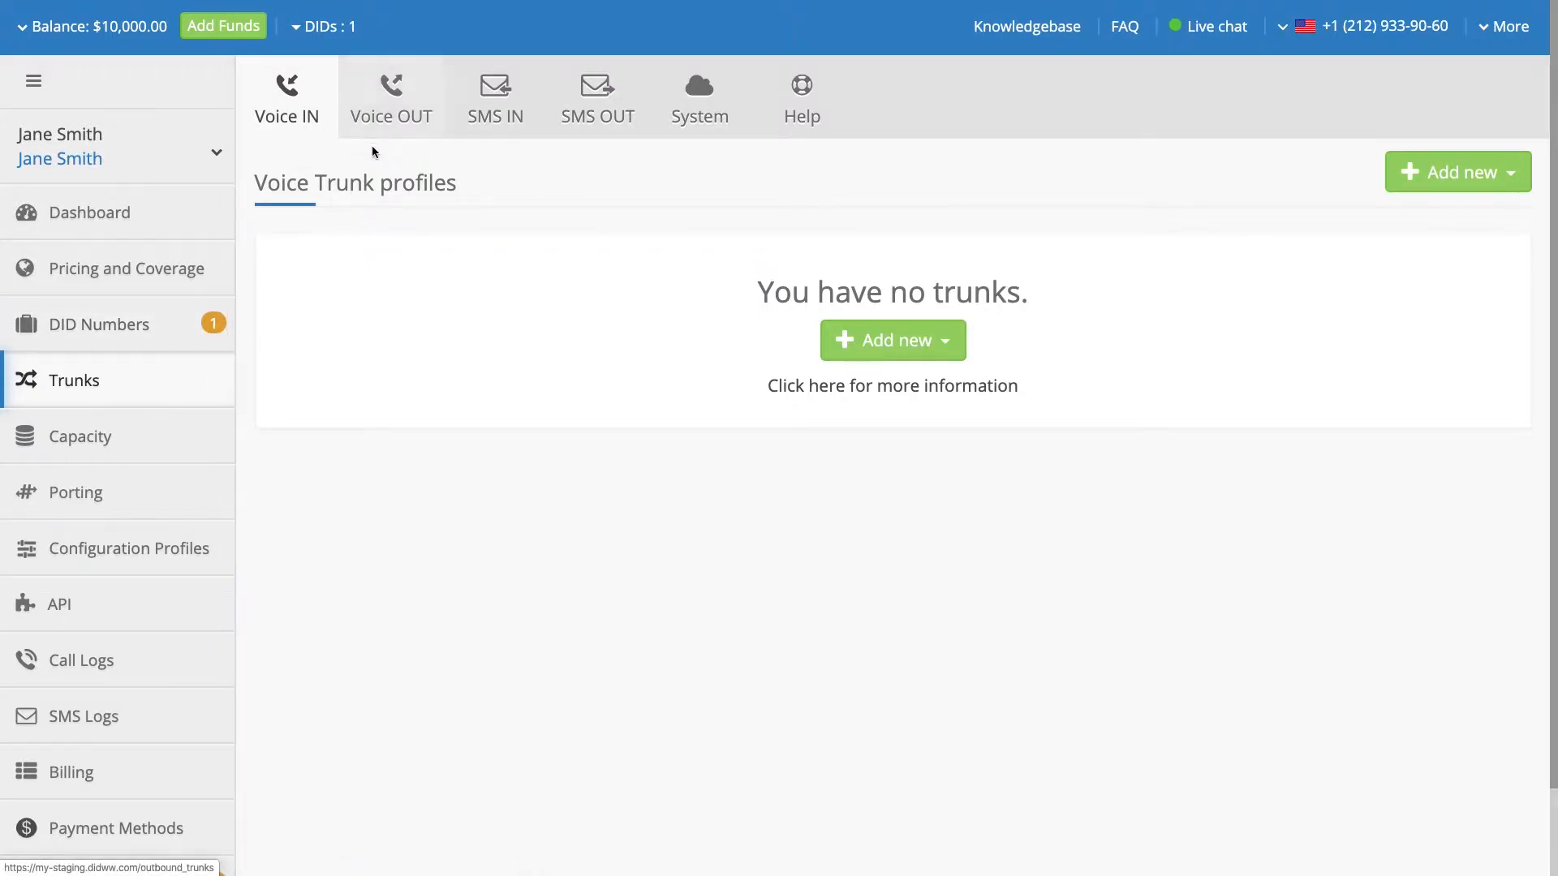
mouse_move(892, 339)
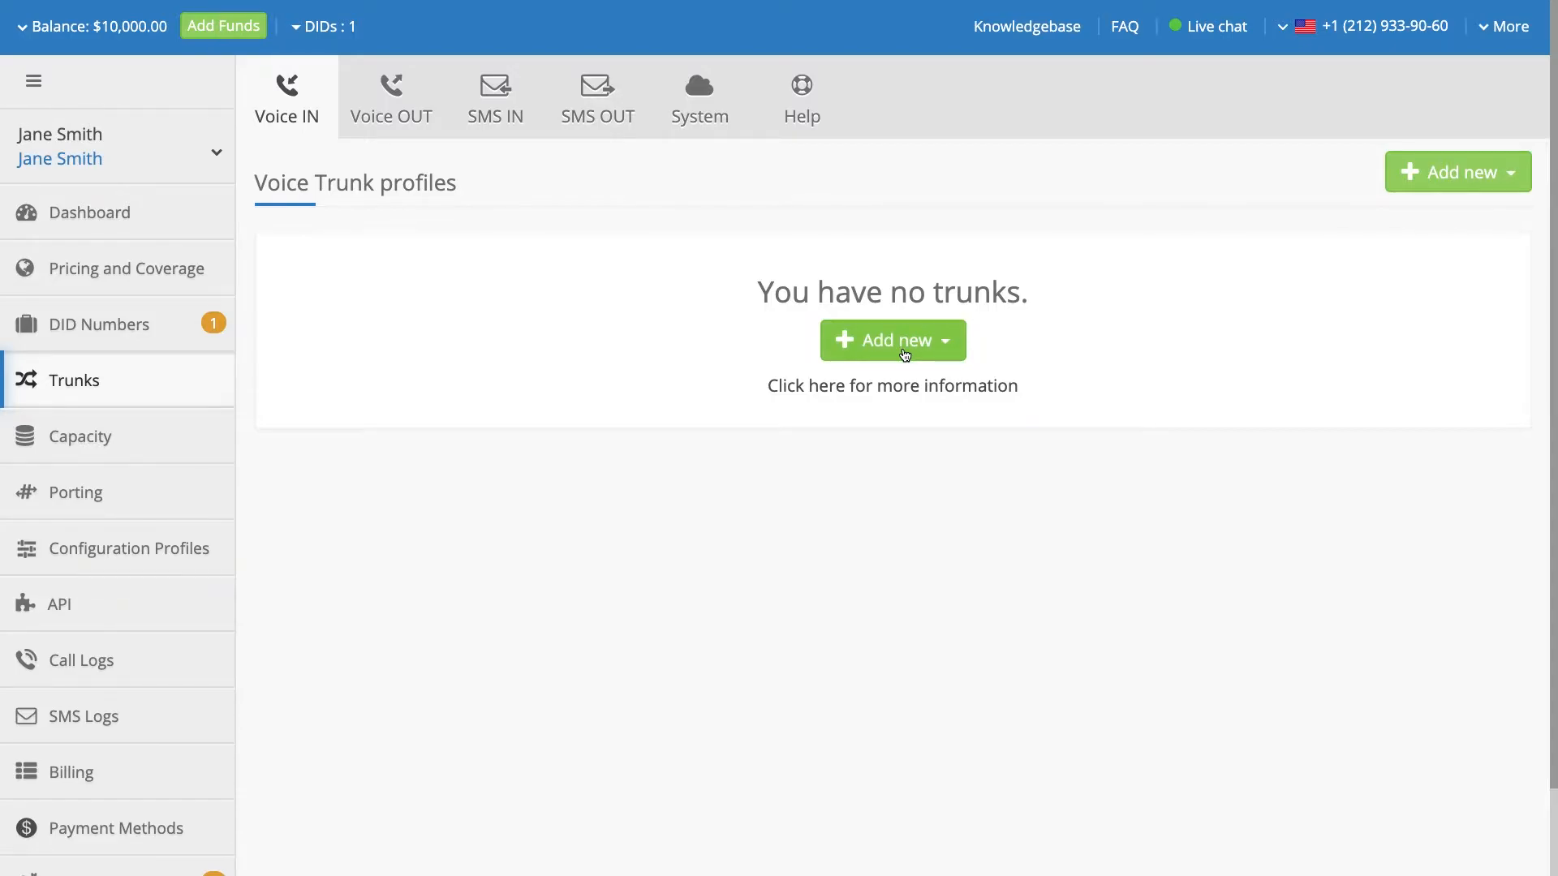
left_click(891, 339)
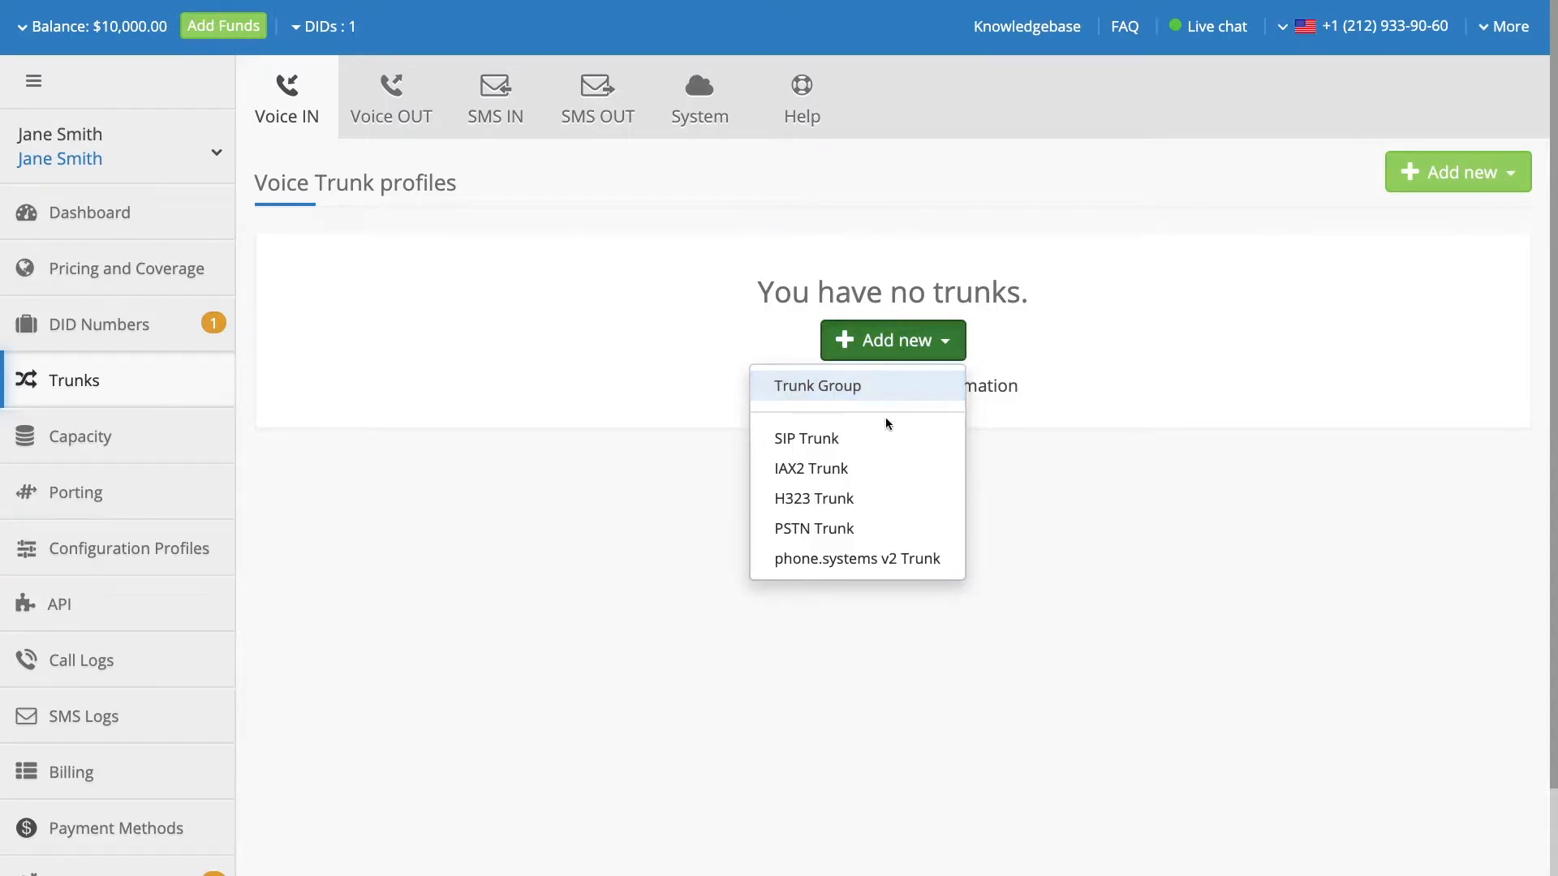
- Start a new SIP trunk named Office, keeping Local preferred server and capacity limit 5
left_click(806, 439)
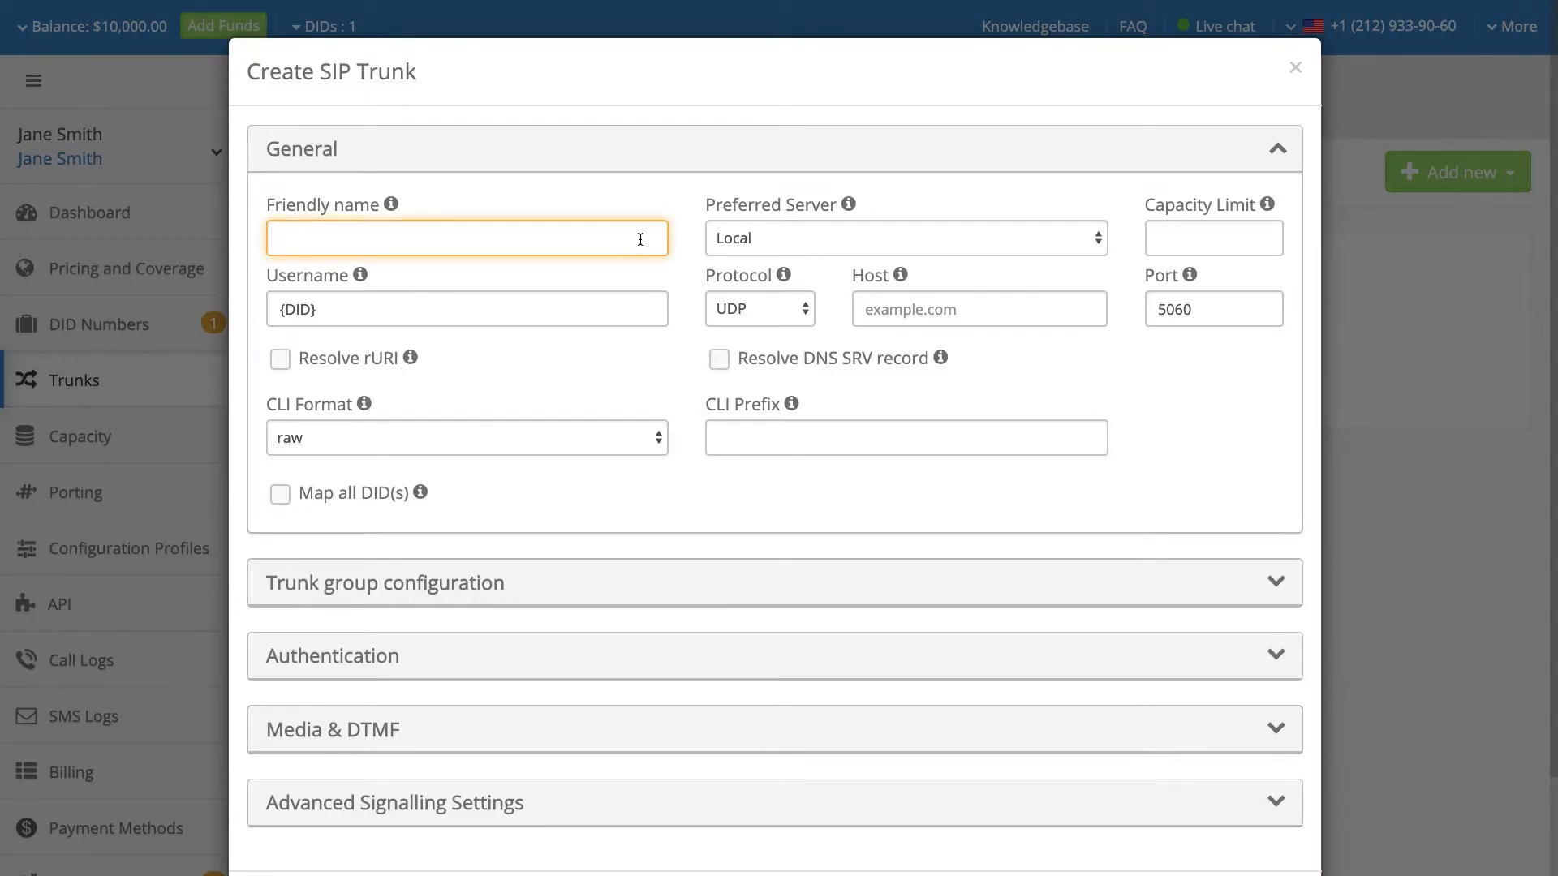
type("Of")
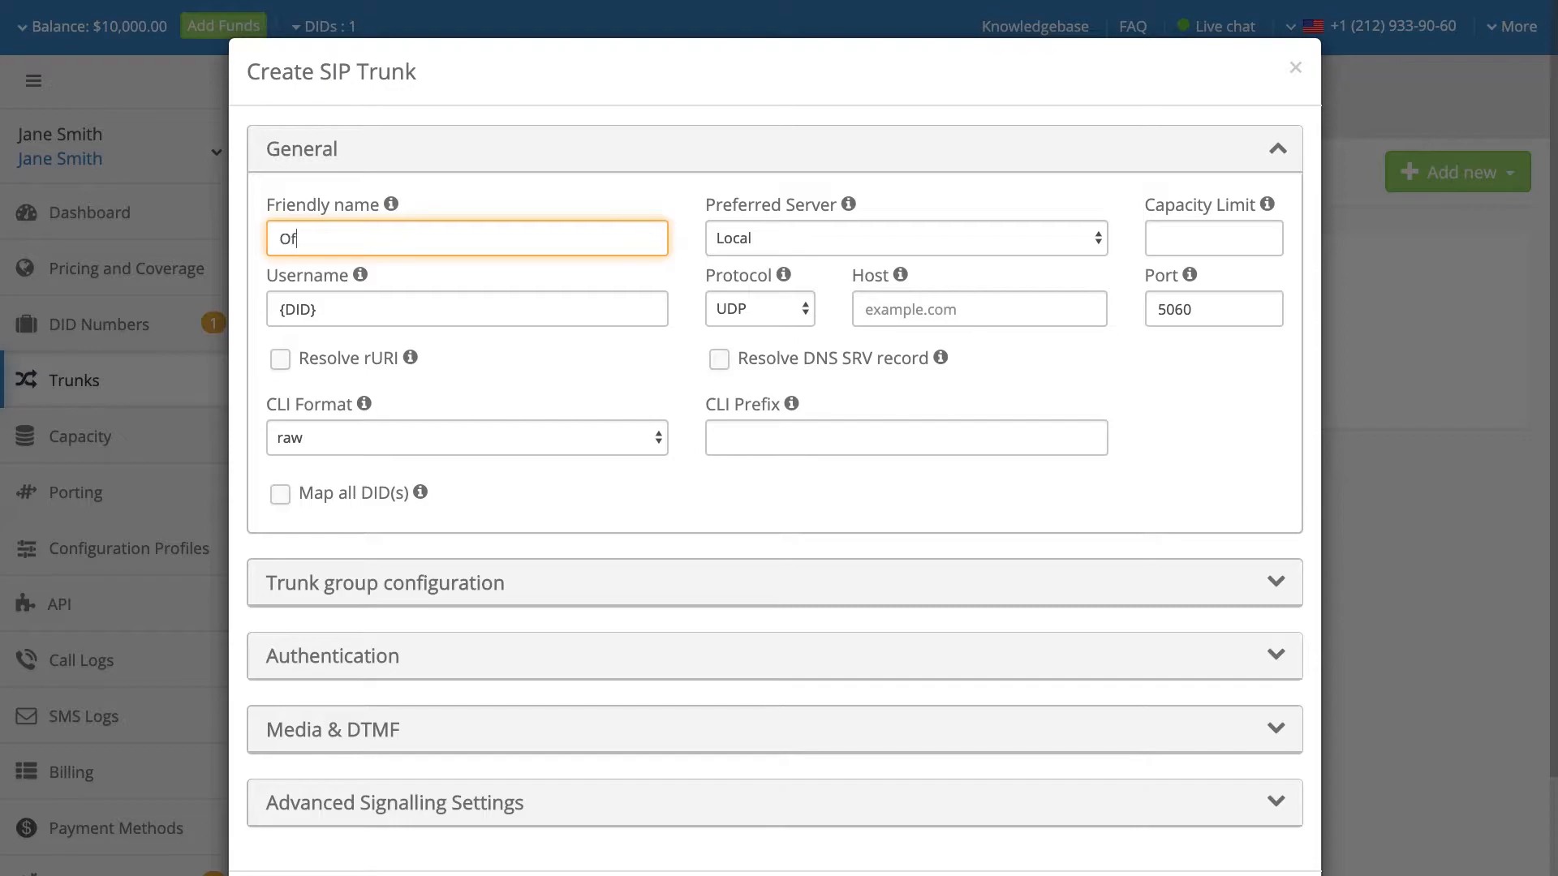
type("fice")
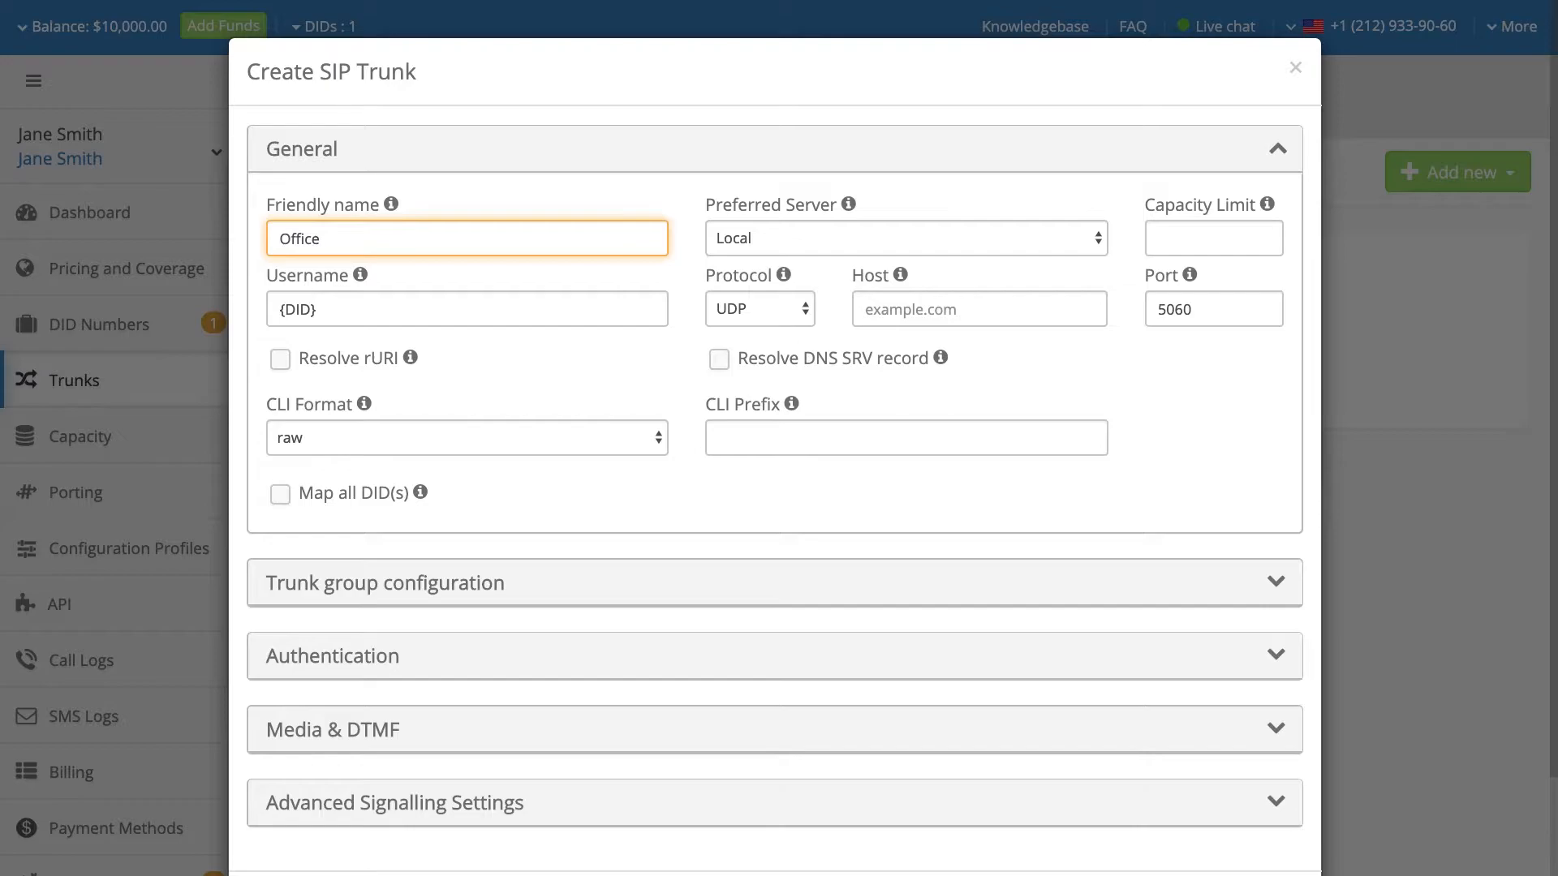
left_click(904, 237)
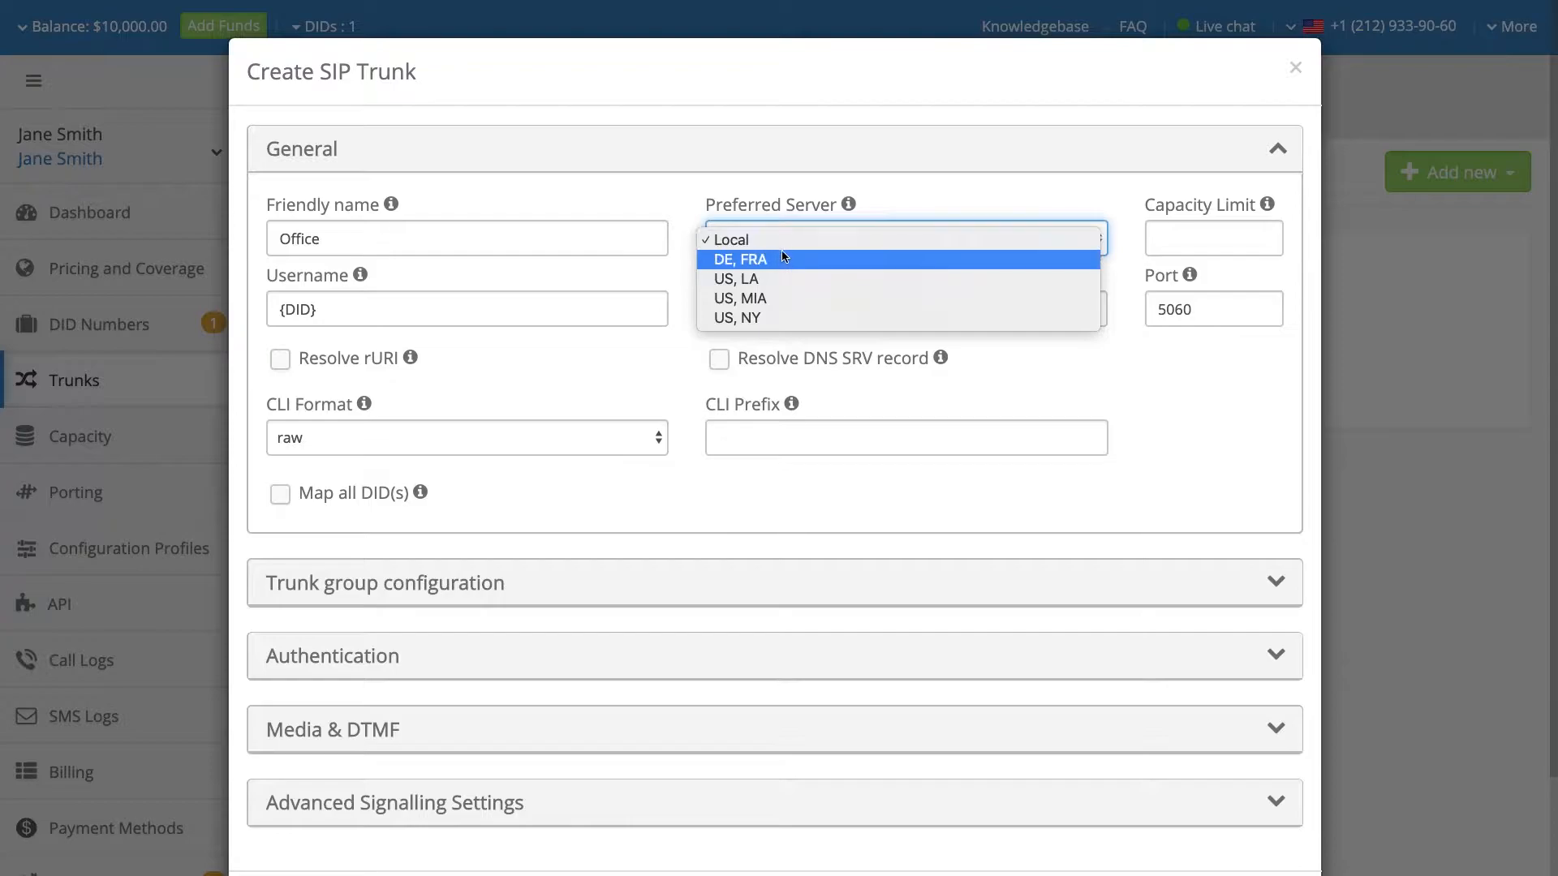
mouse_move(787, 317)
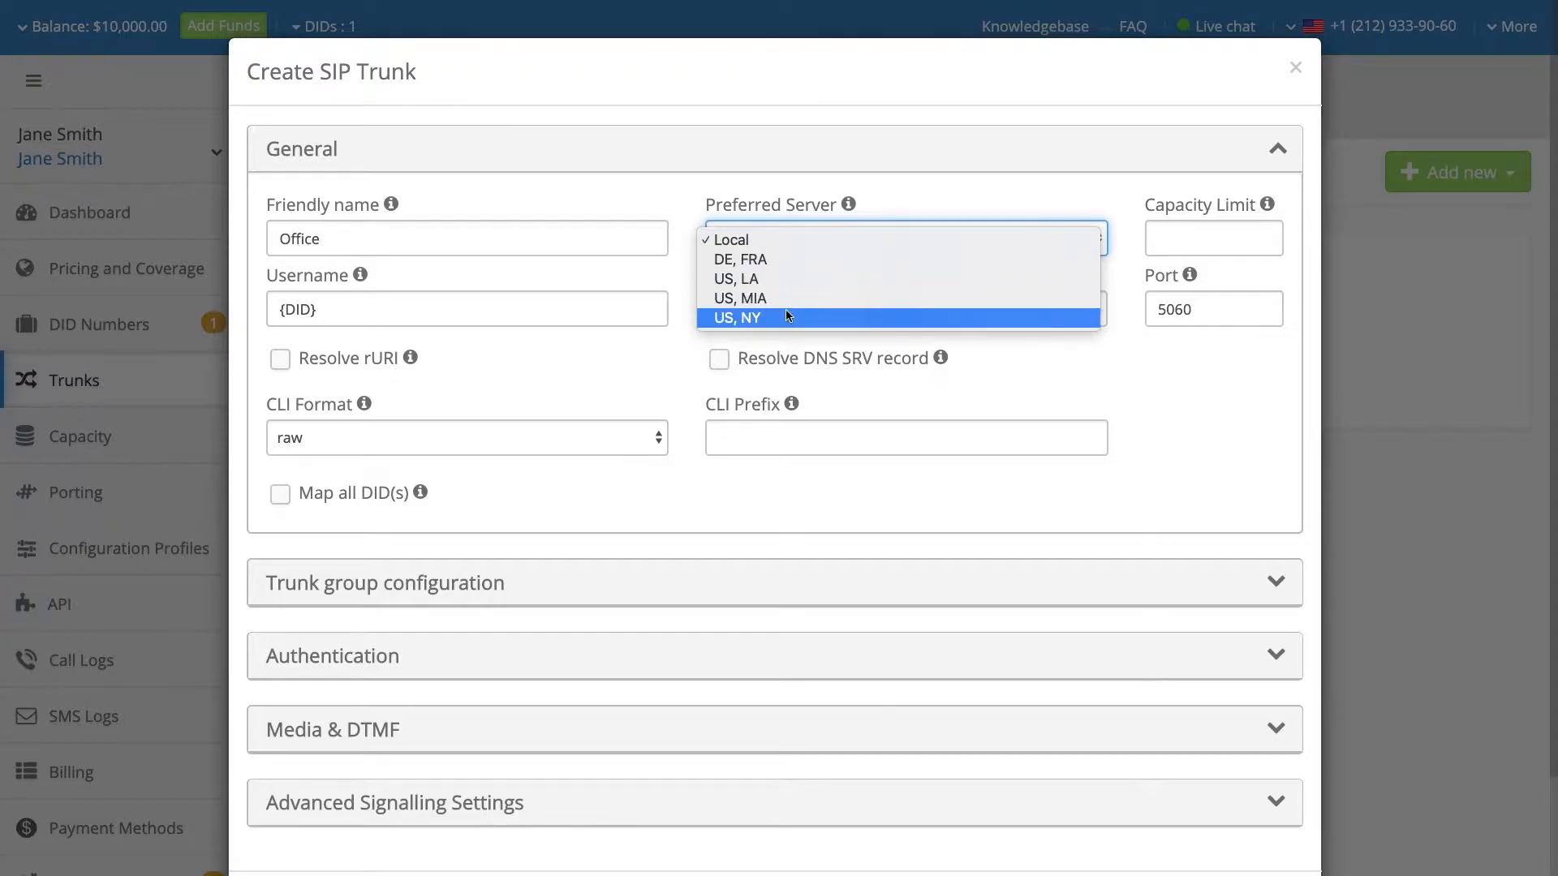
mouse_move(791, 279)
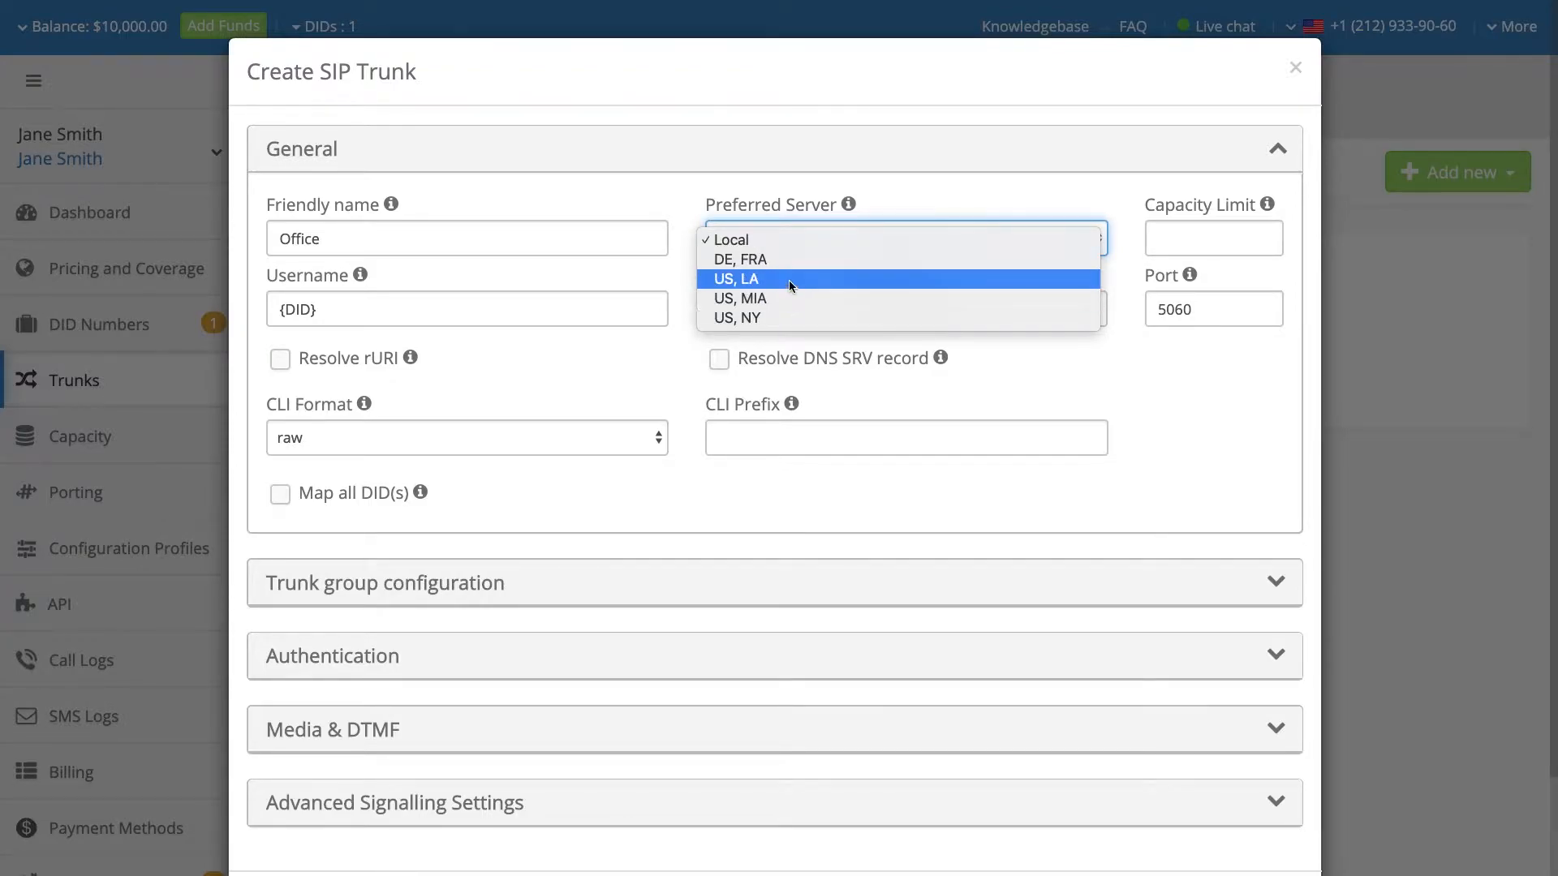
mouse_move(792, 250)
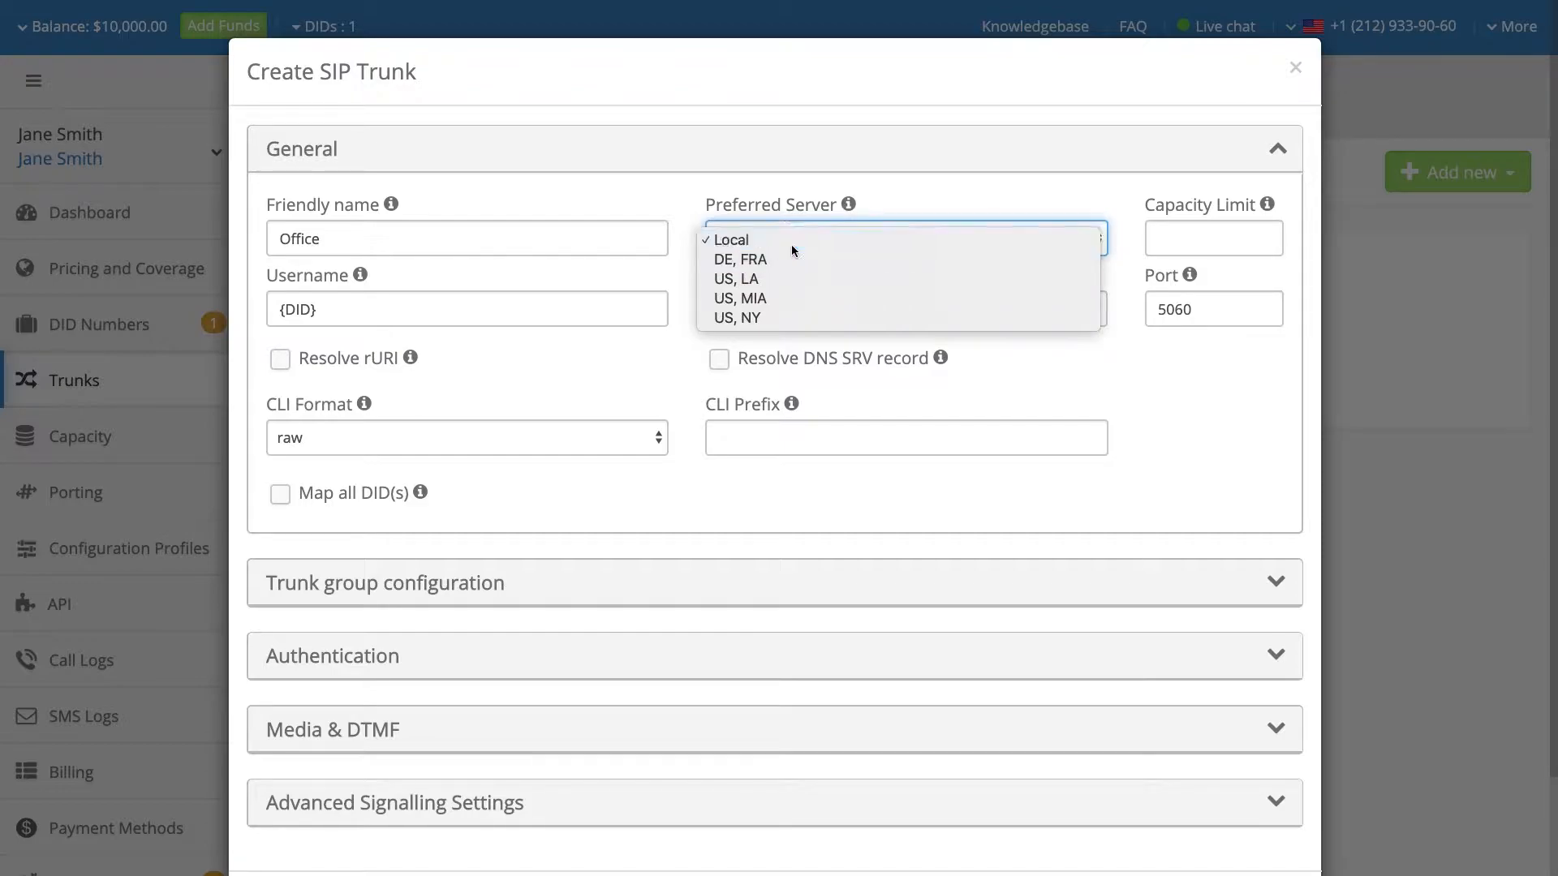
left_click(729, 239)
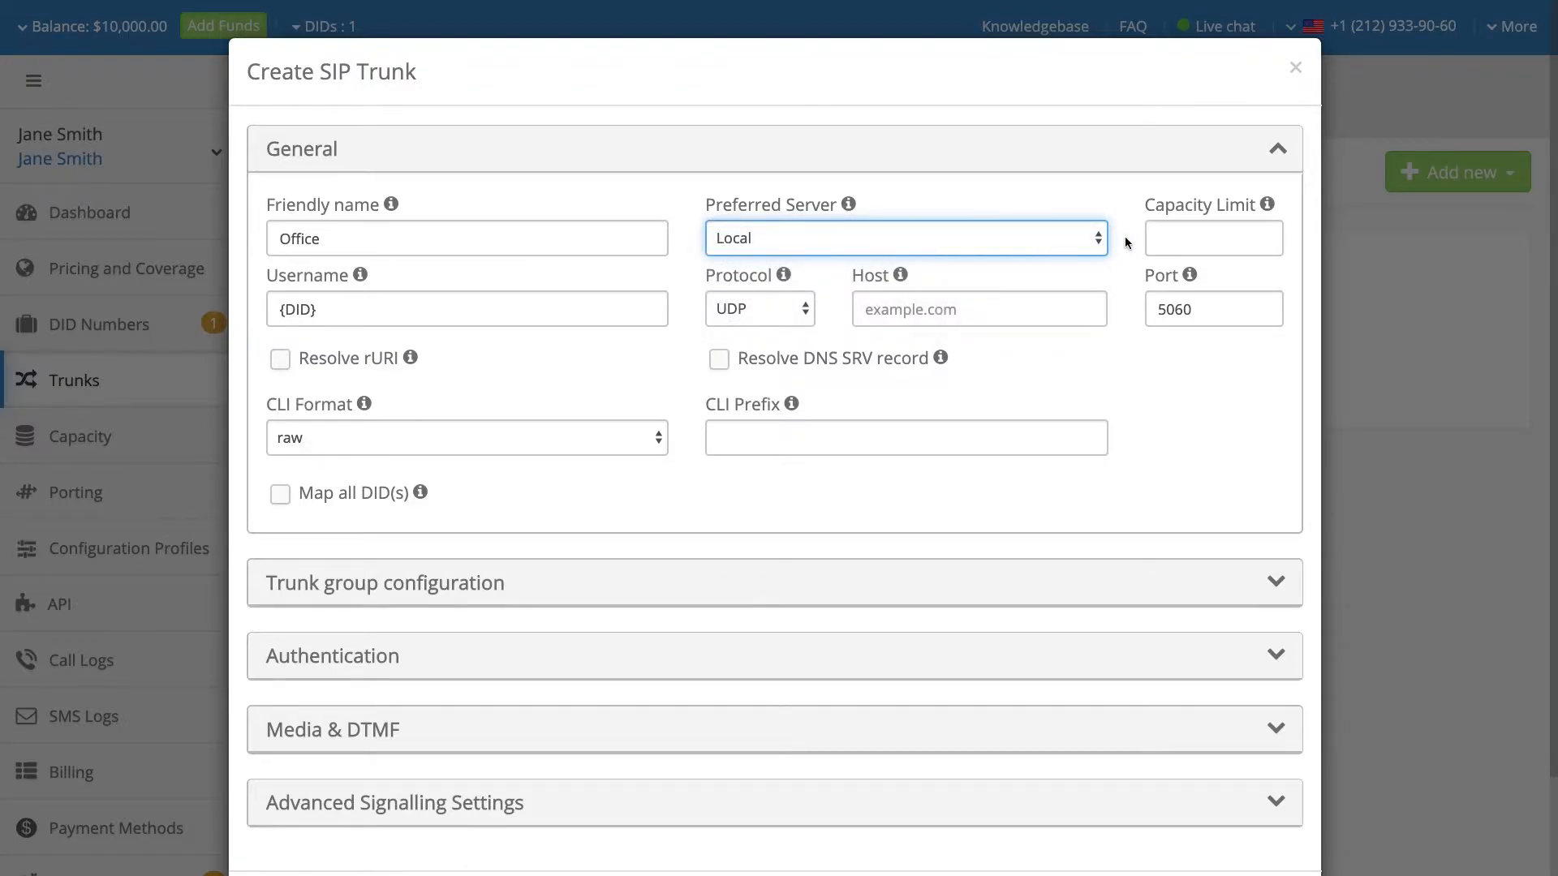
left_click(1213, 237)
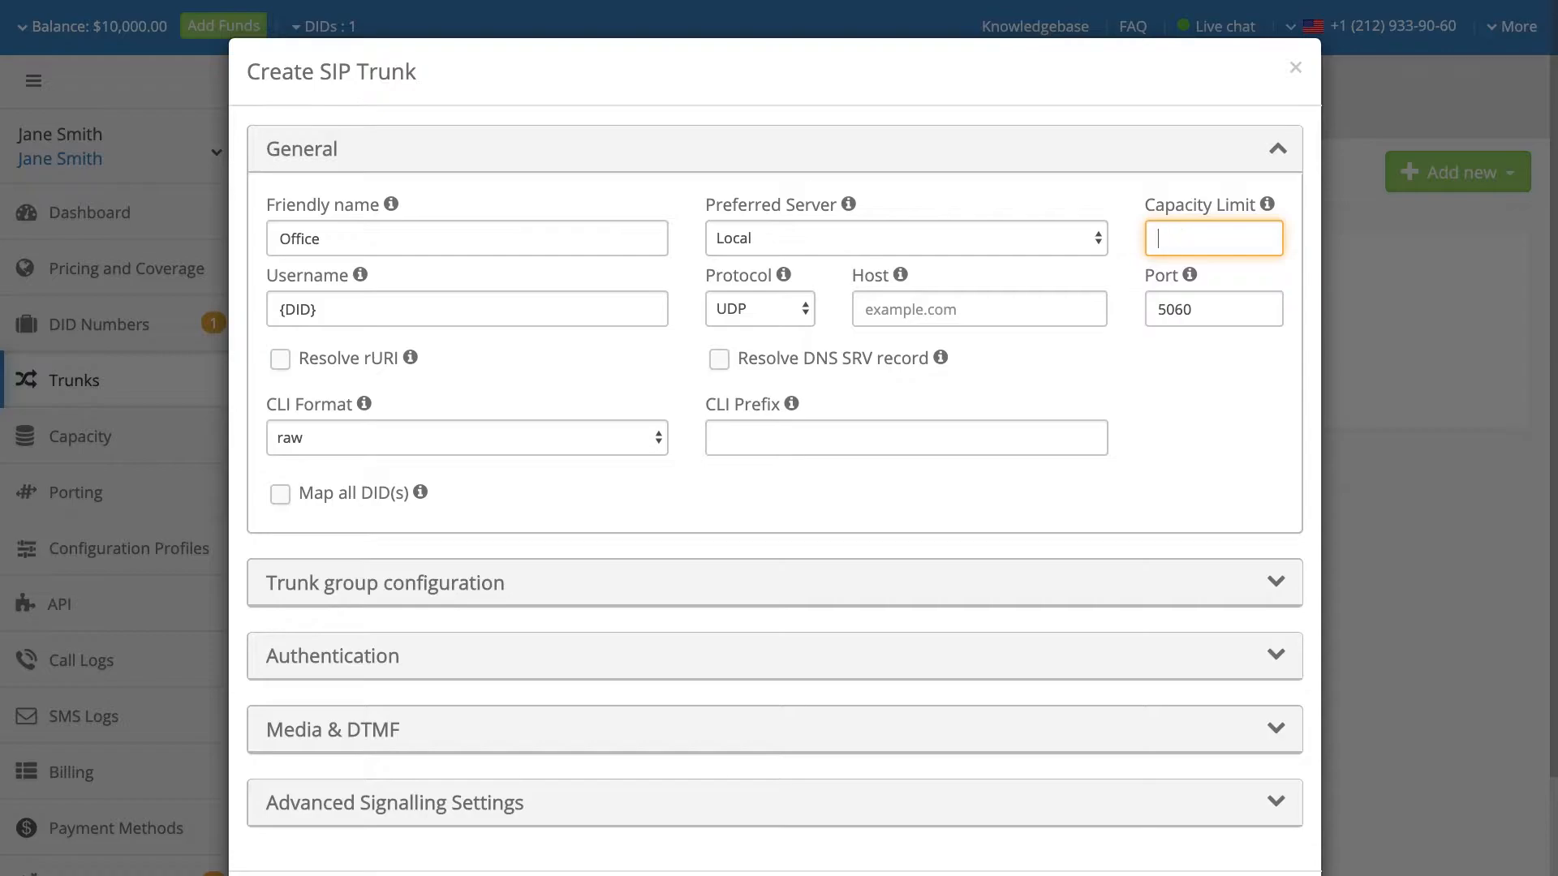
type("5")
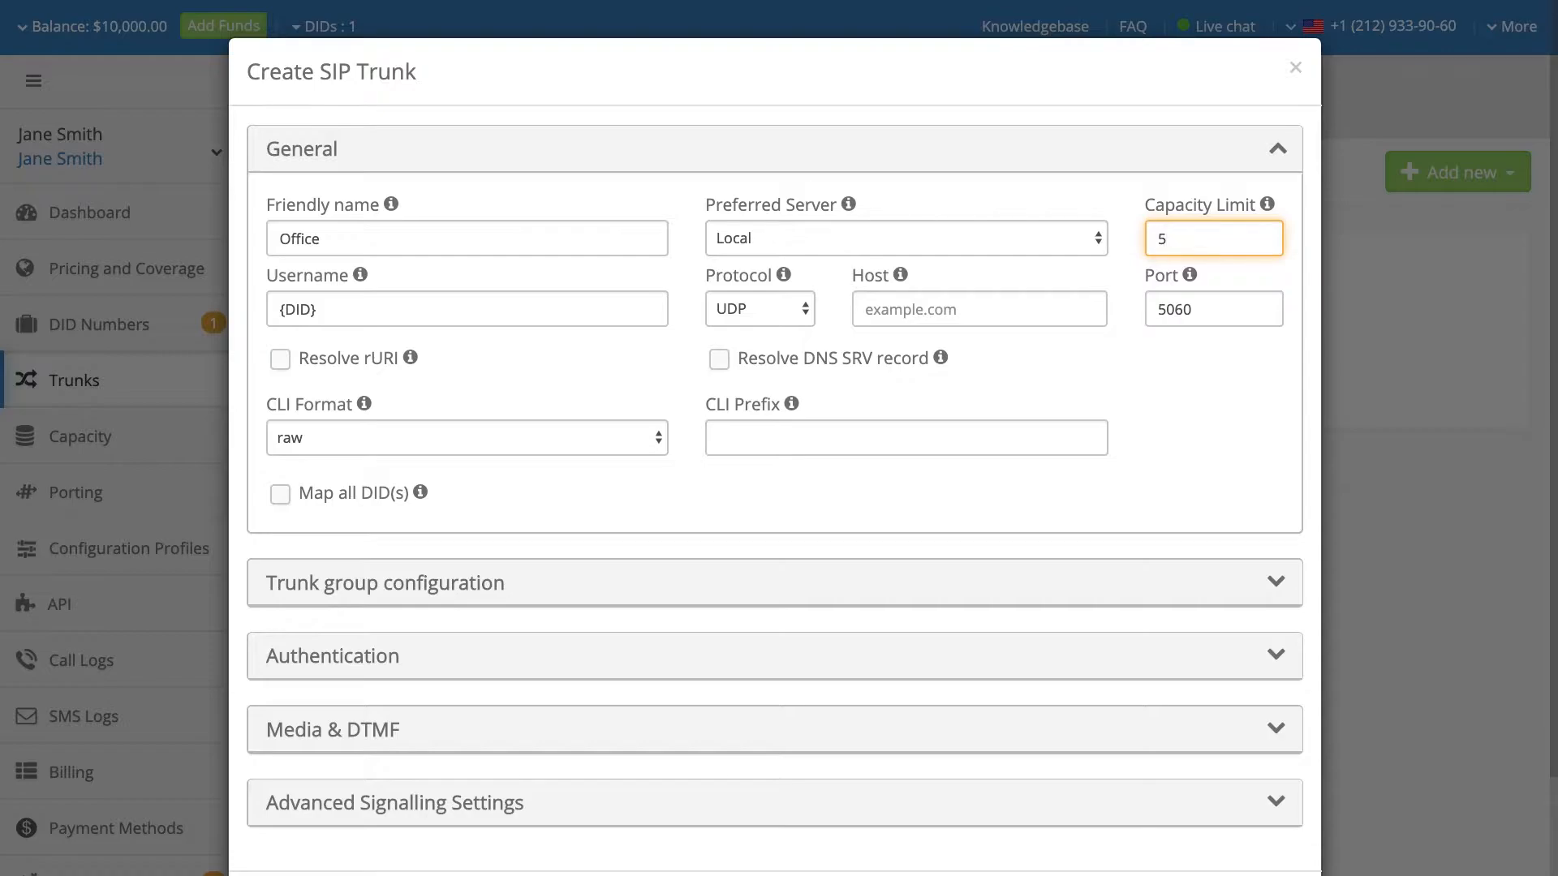
- Keep username {DID} and UDP protocol, and set the host to my.company.com
left_click(465, 309)
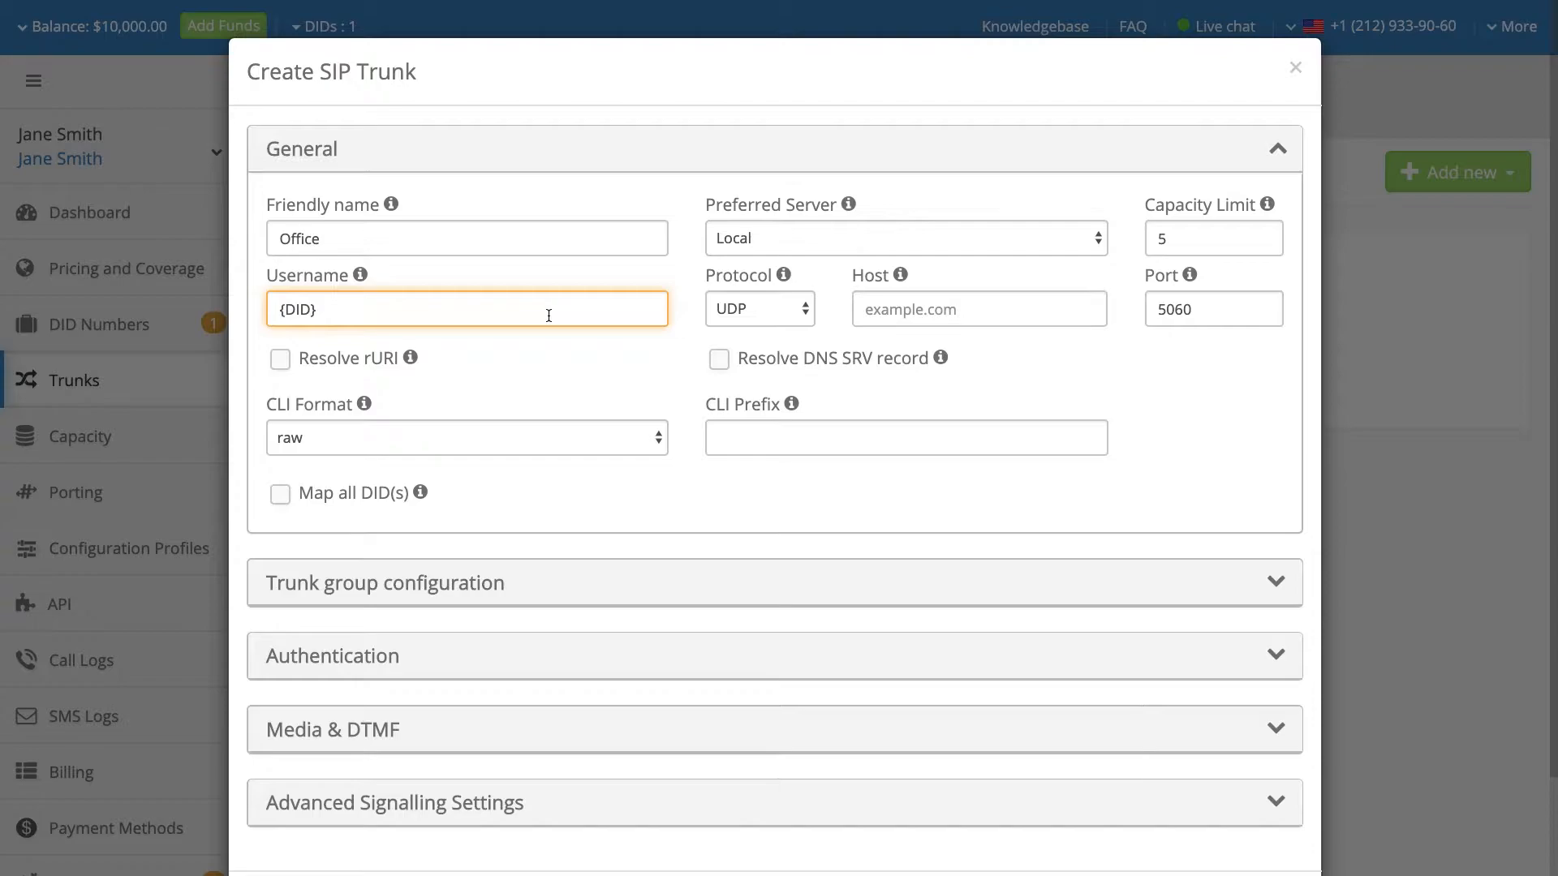
mouse_move(765, 315)
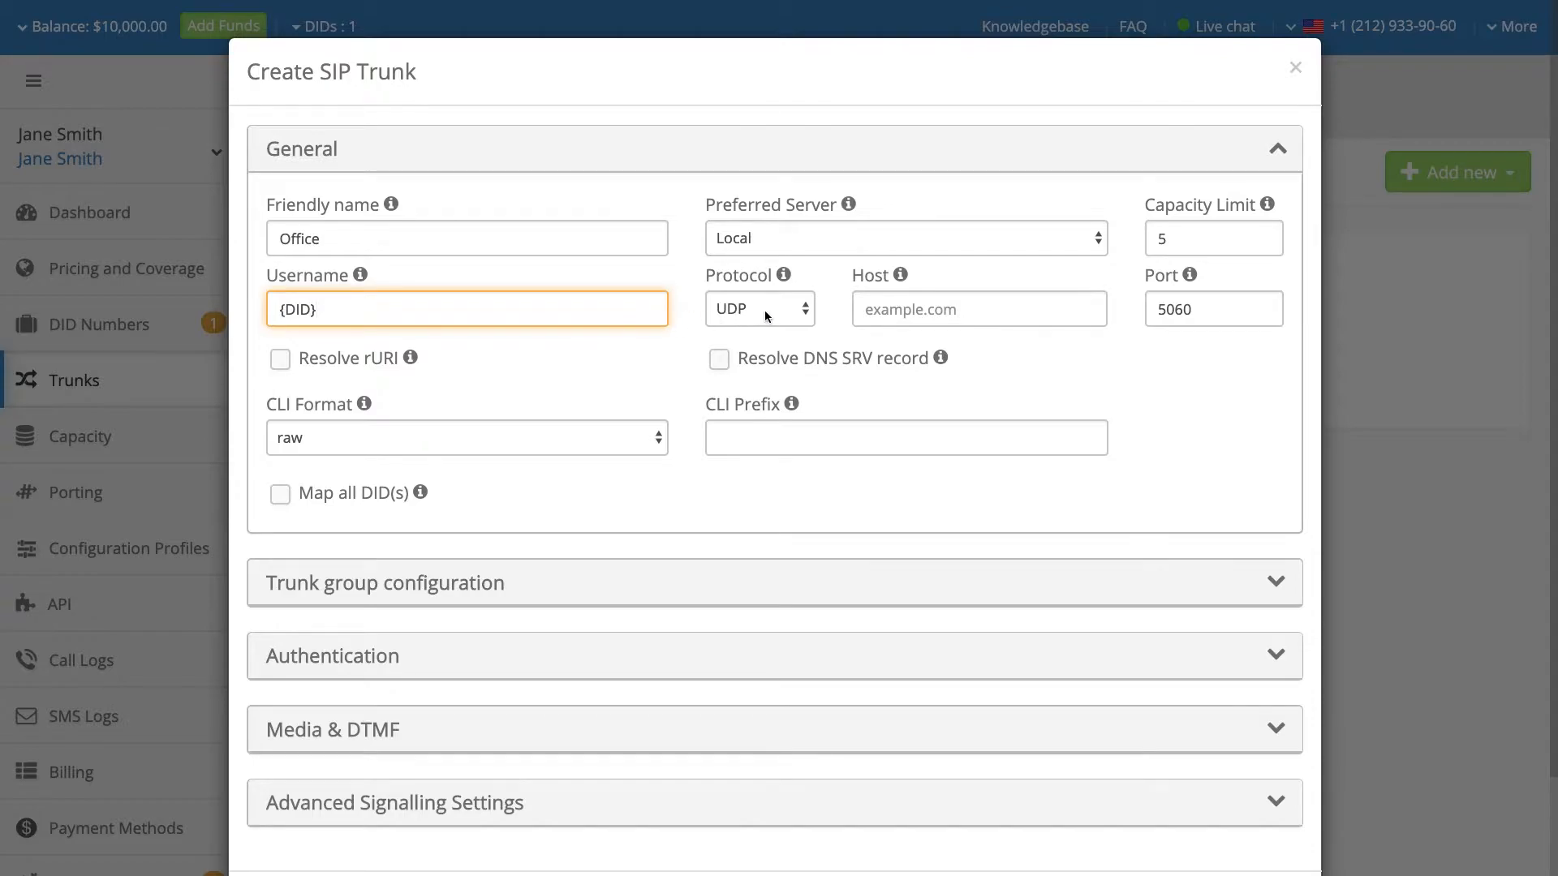
left_click(758, 308)
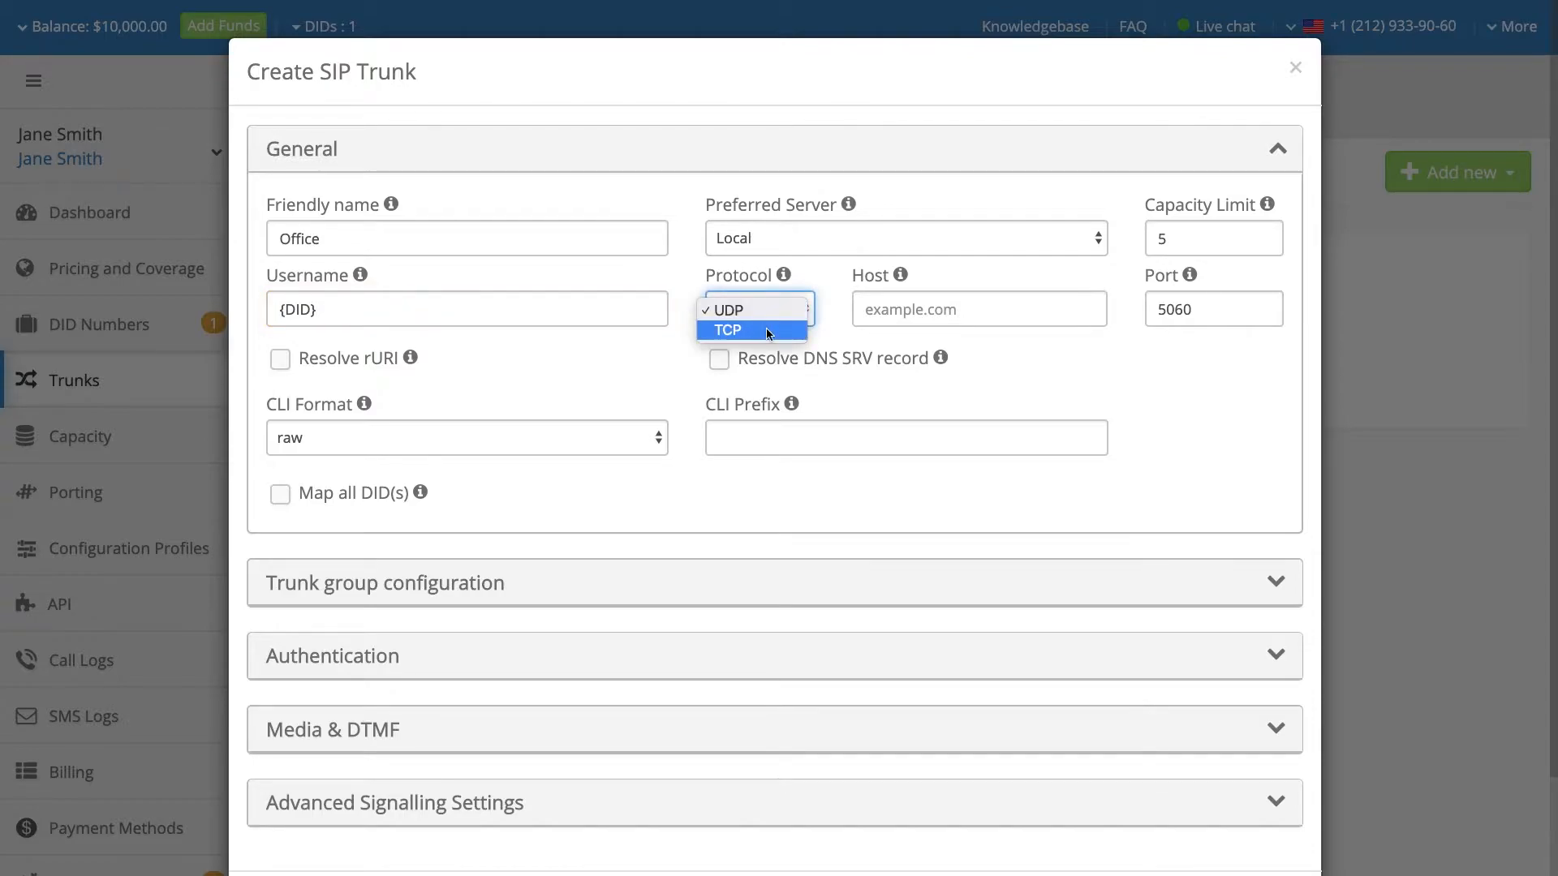
mouse_move(735, 310)
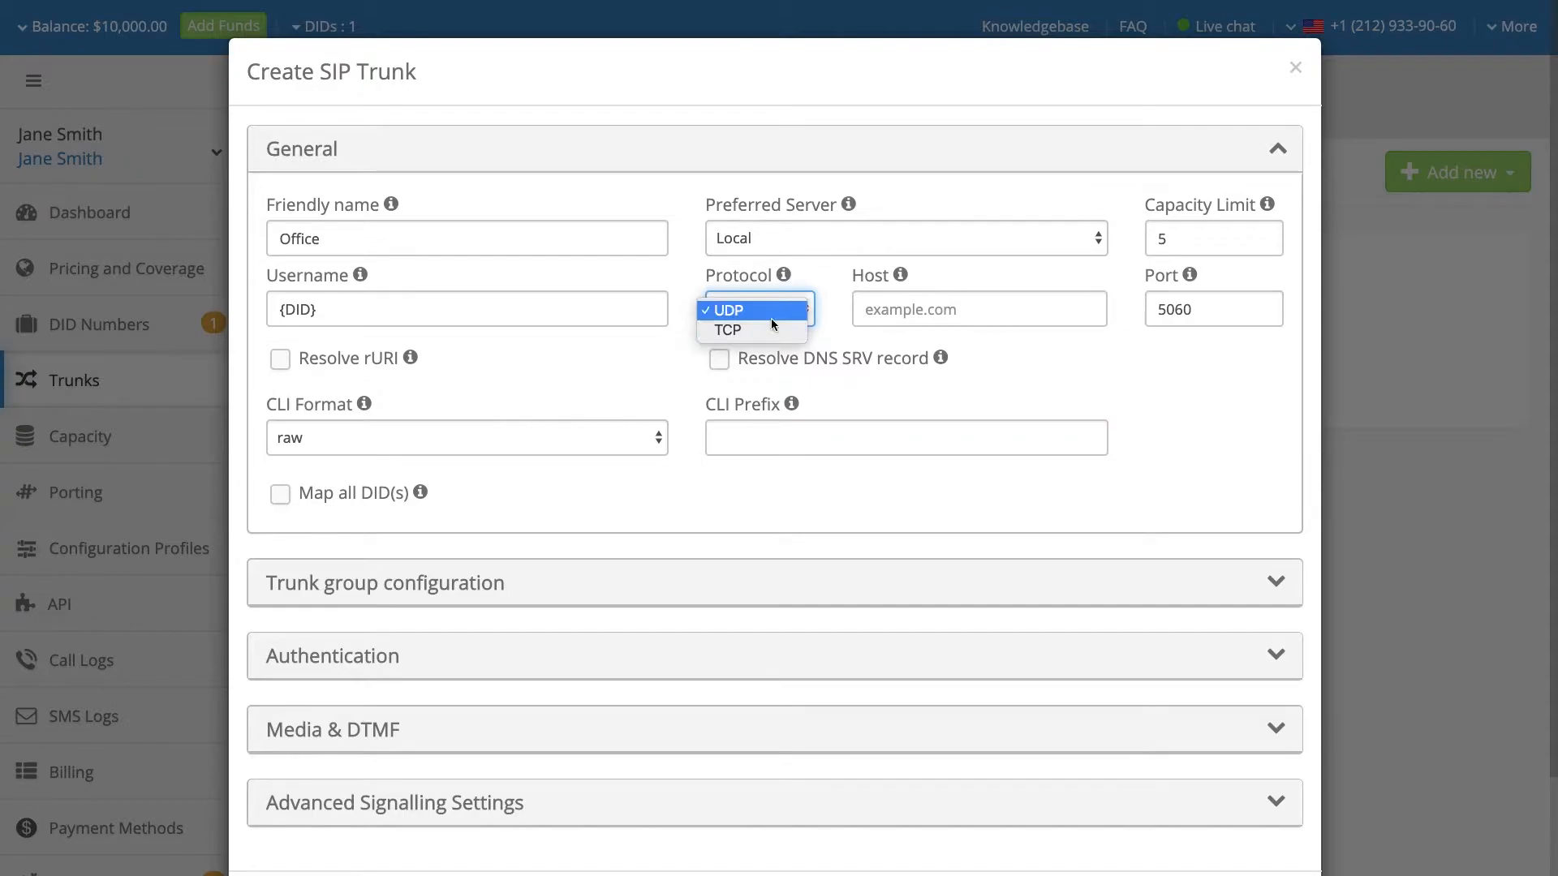
left_click(726, 310)
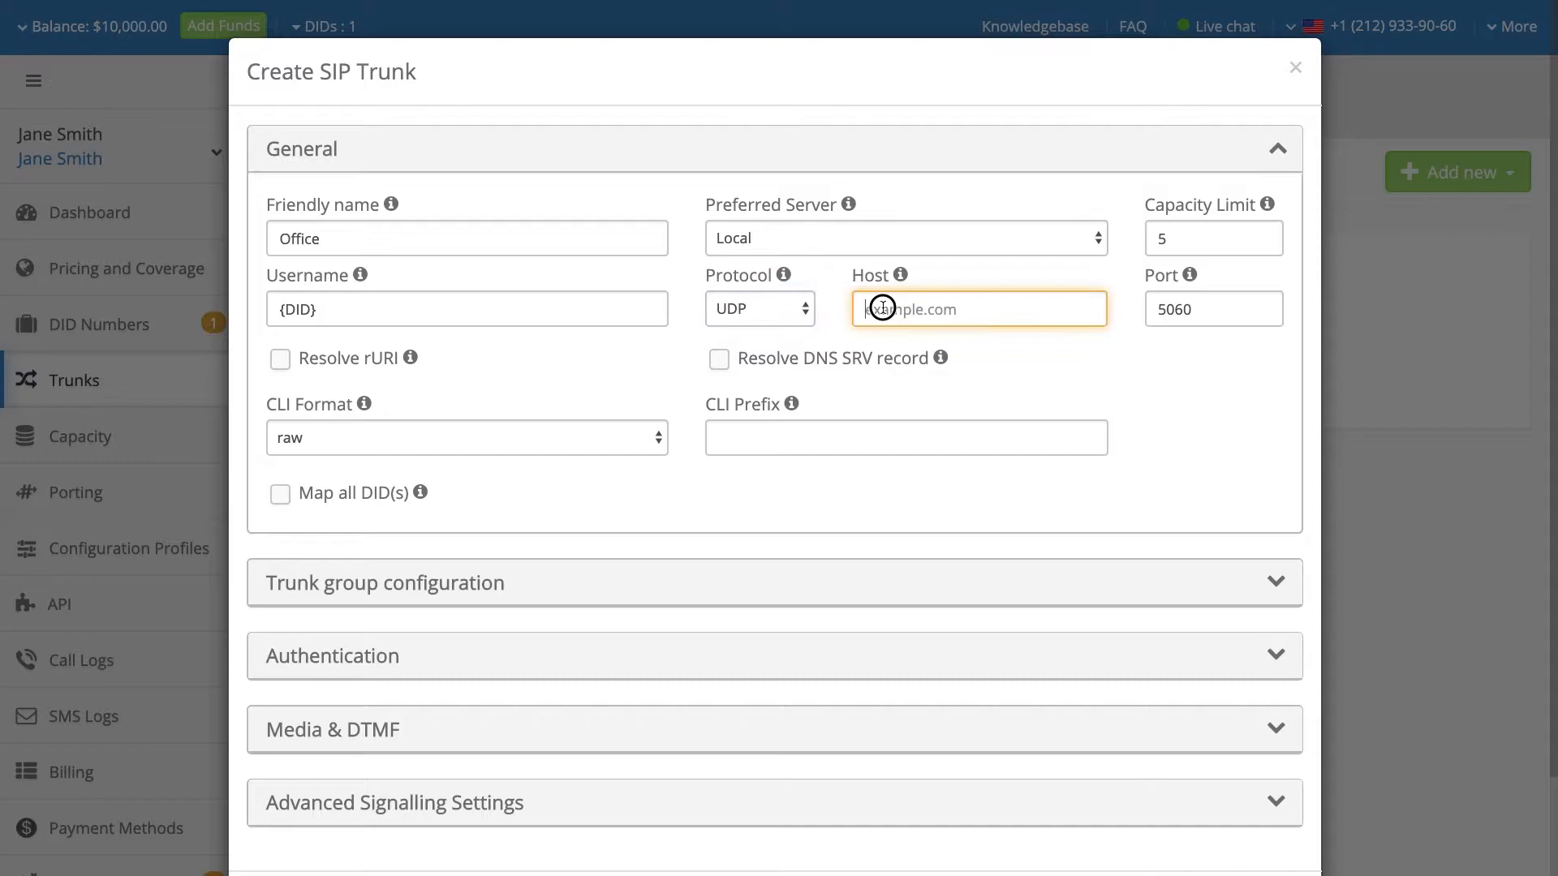
type("my")
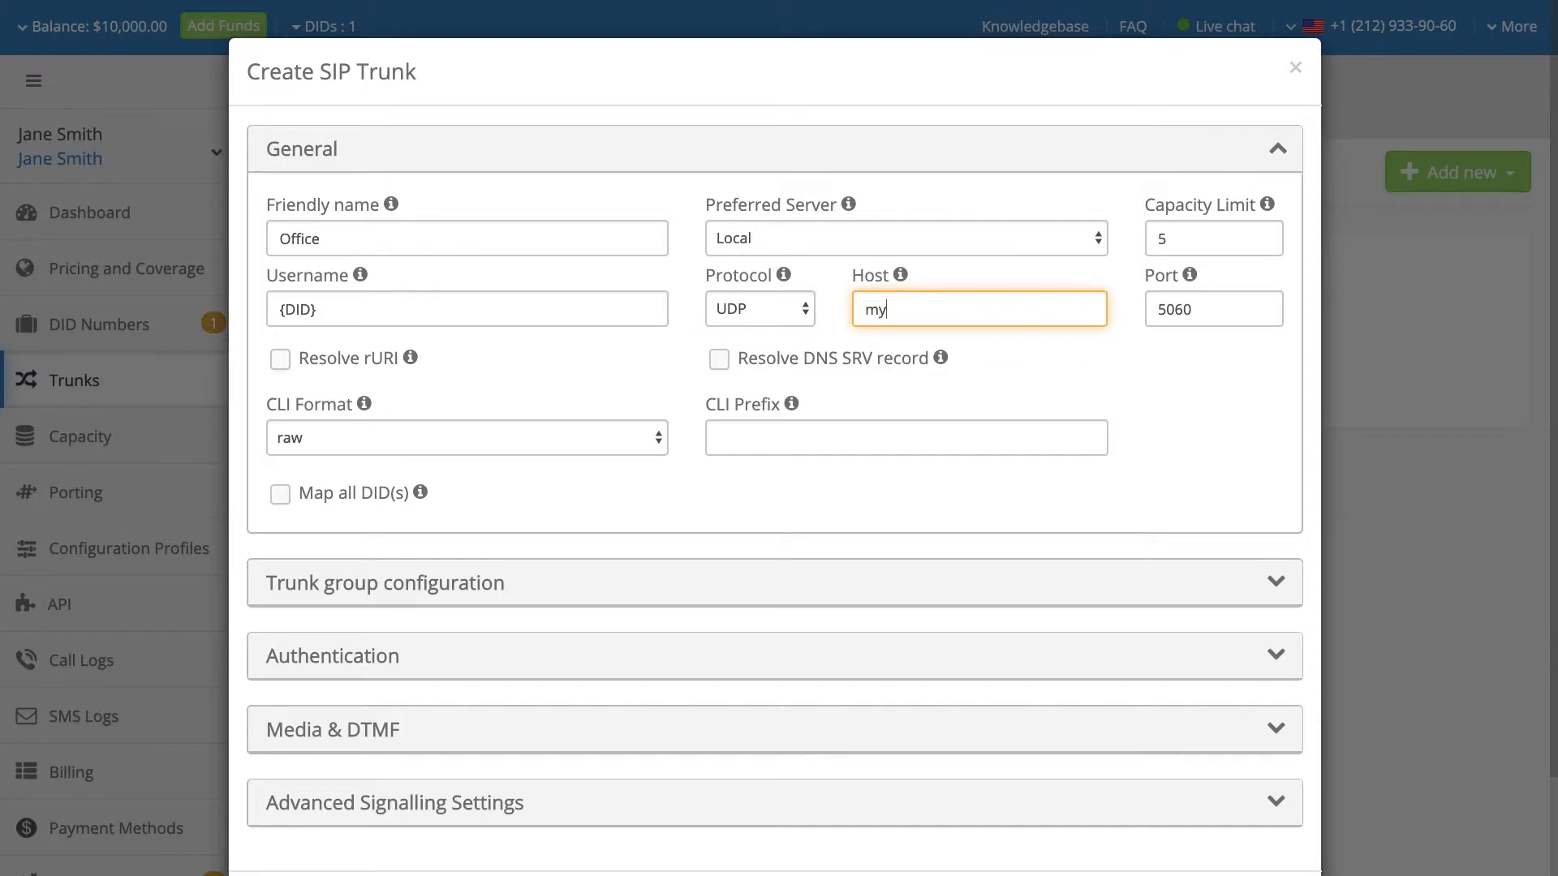
type(".com")
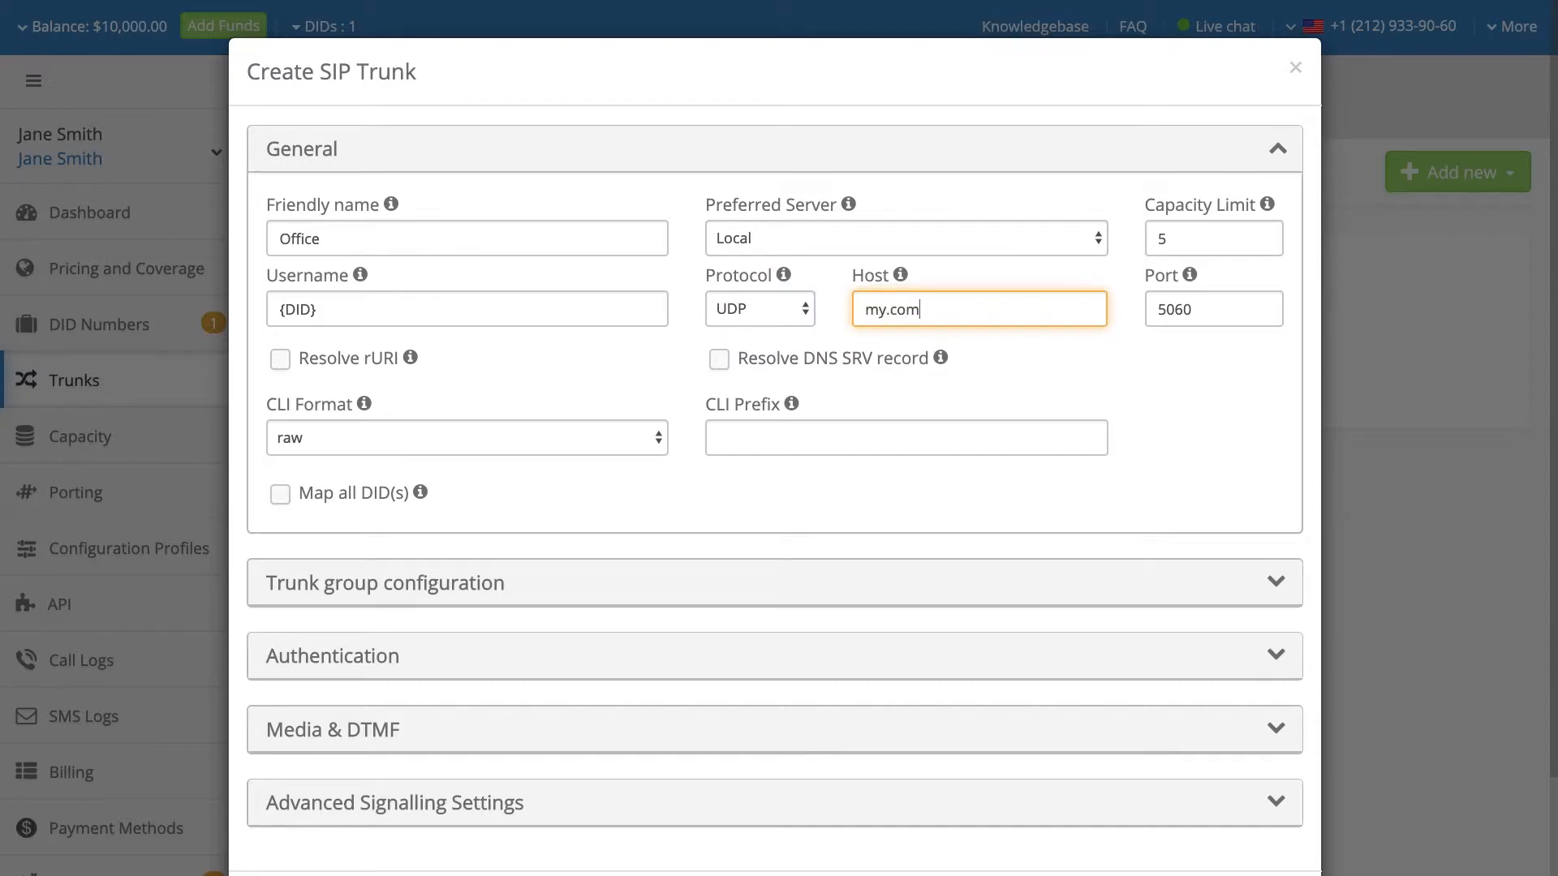
type("company.co")
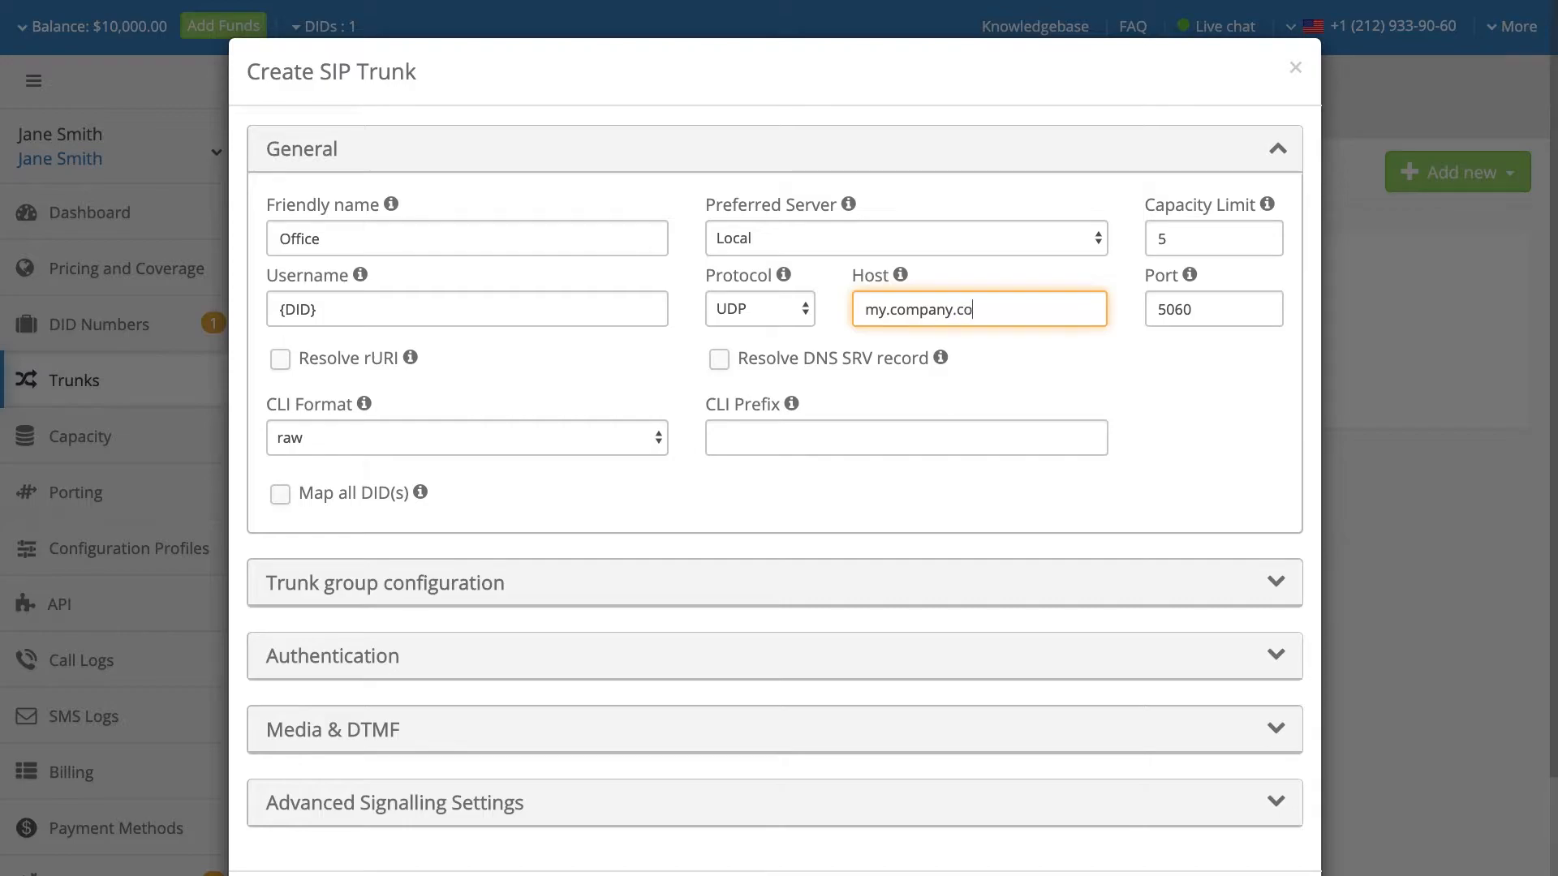
type("m")
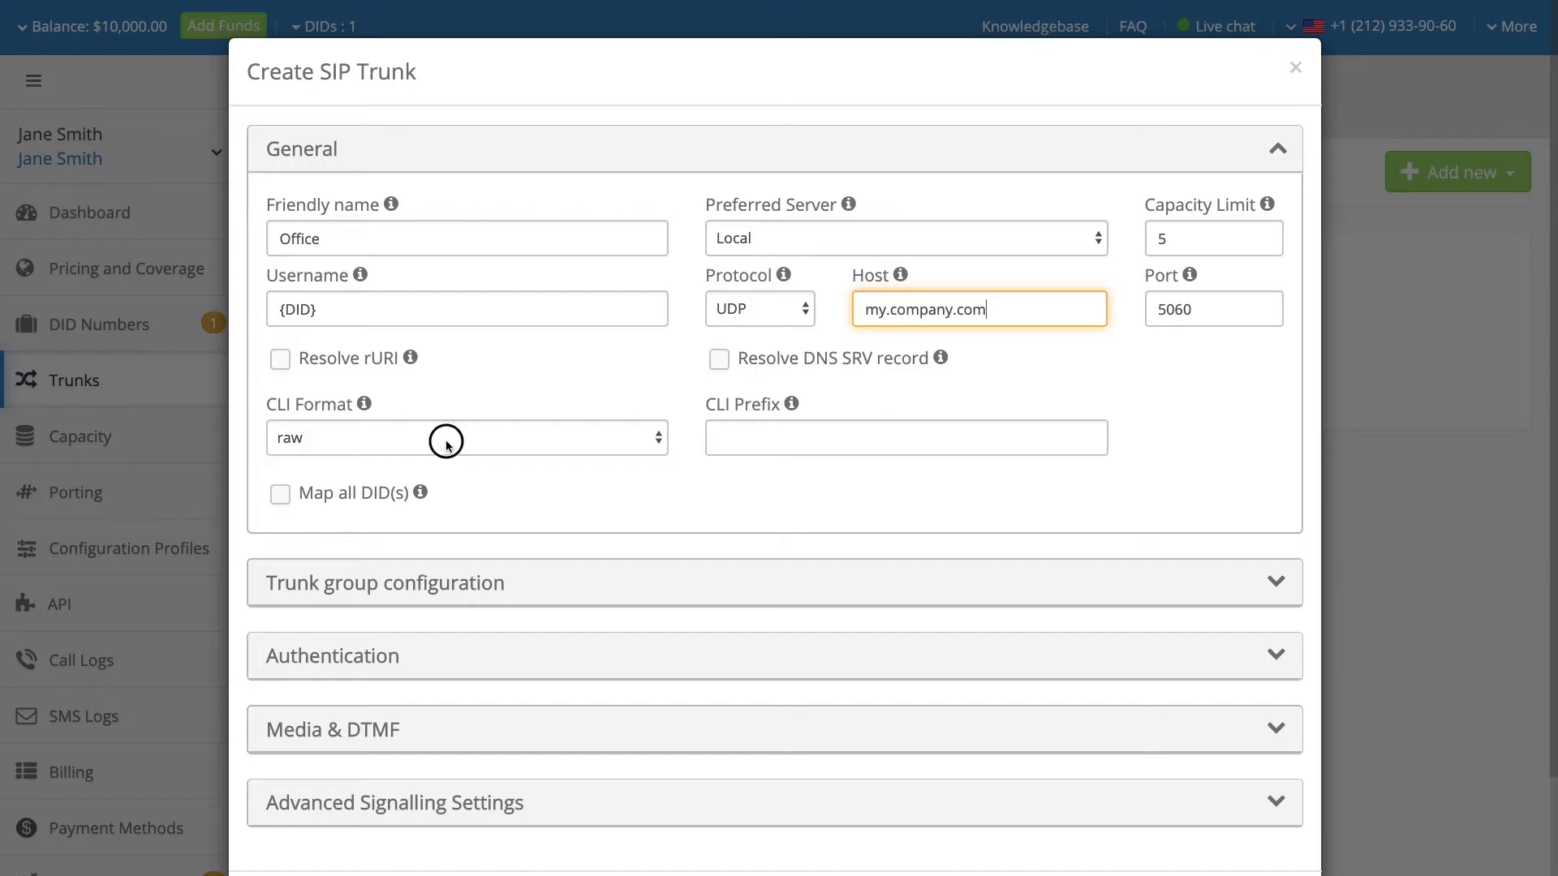
- Set the CLI format to local with CLI prefix +1
left_click(466, 436)
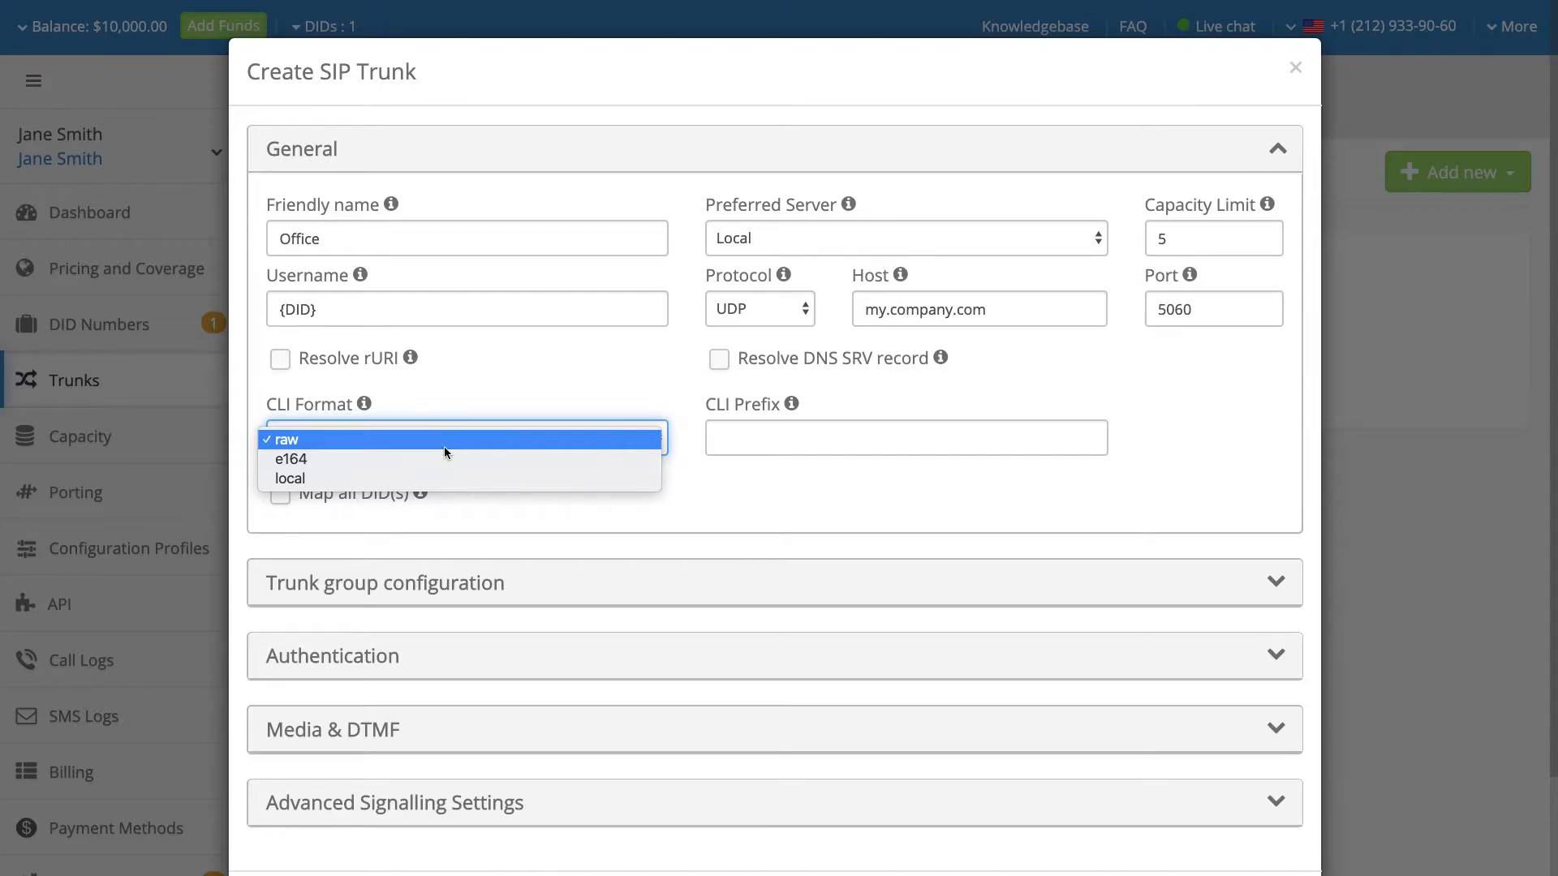
mouse_move(444, 458)
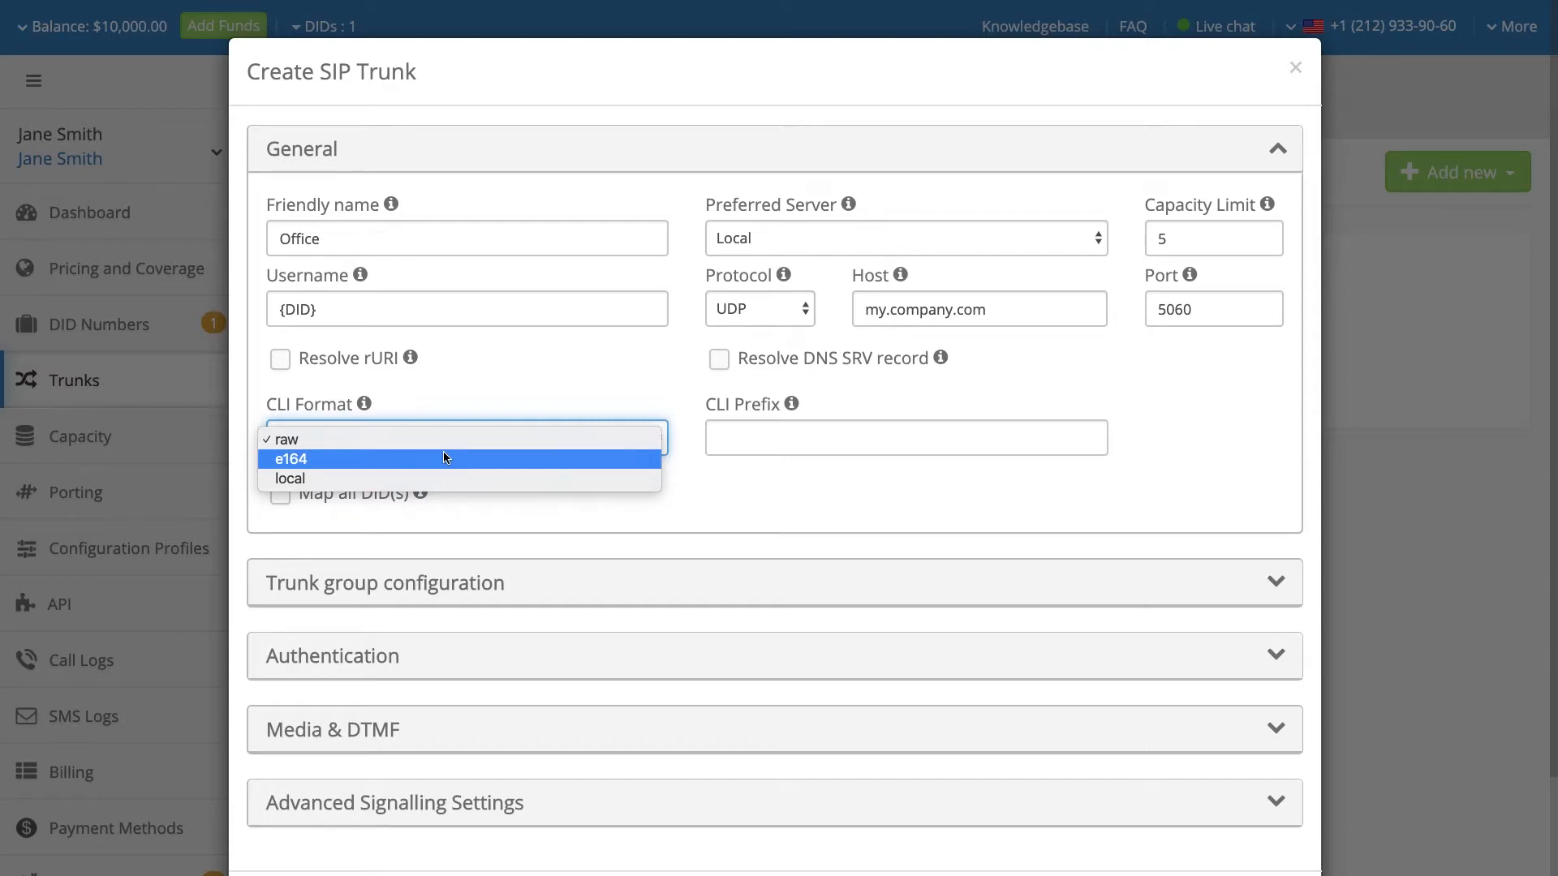
mouse_move(436, 477)
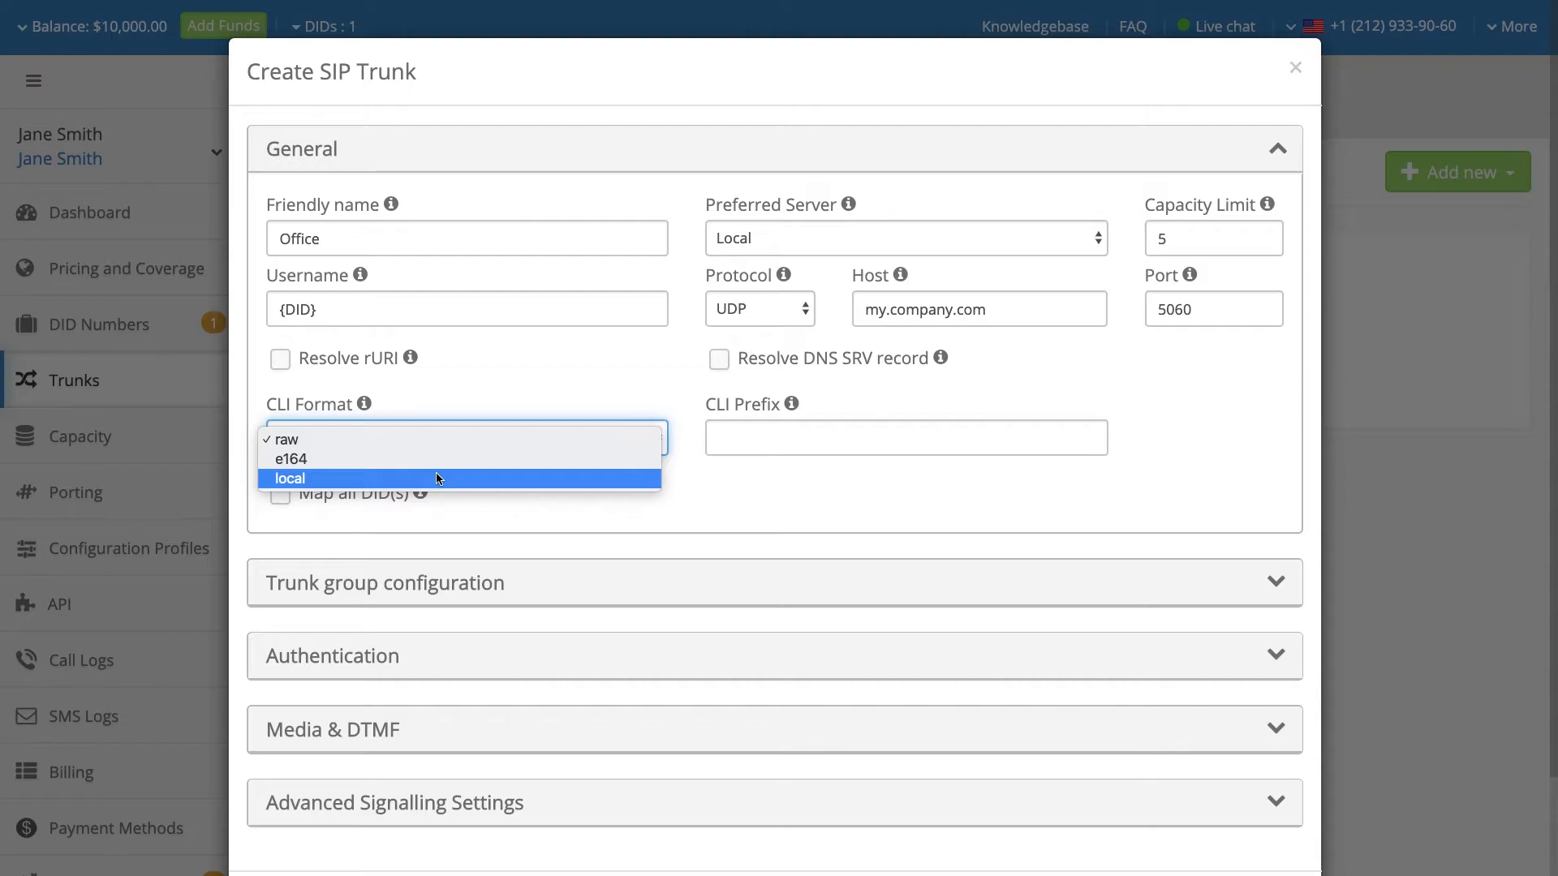
left_click(289, 478)
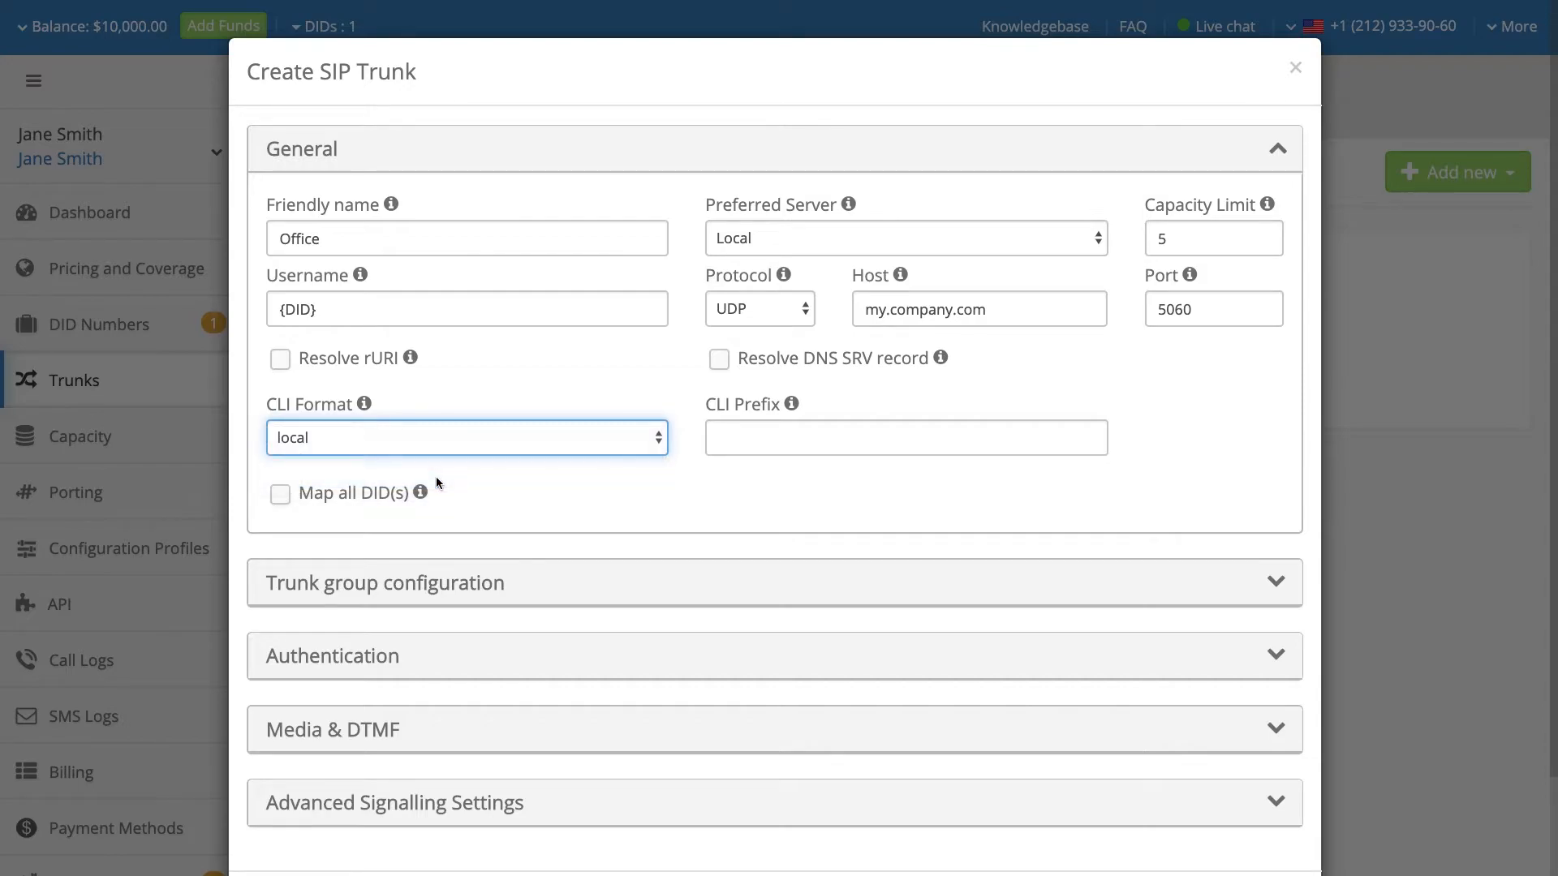
type("+")
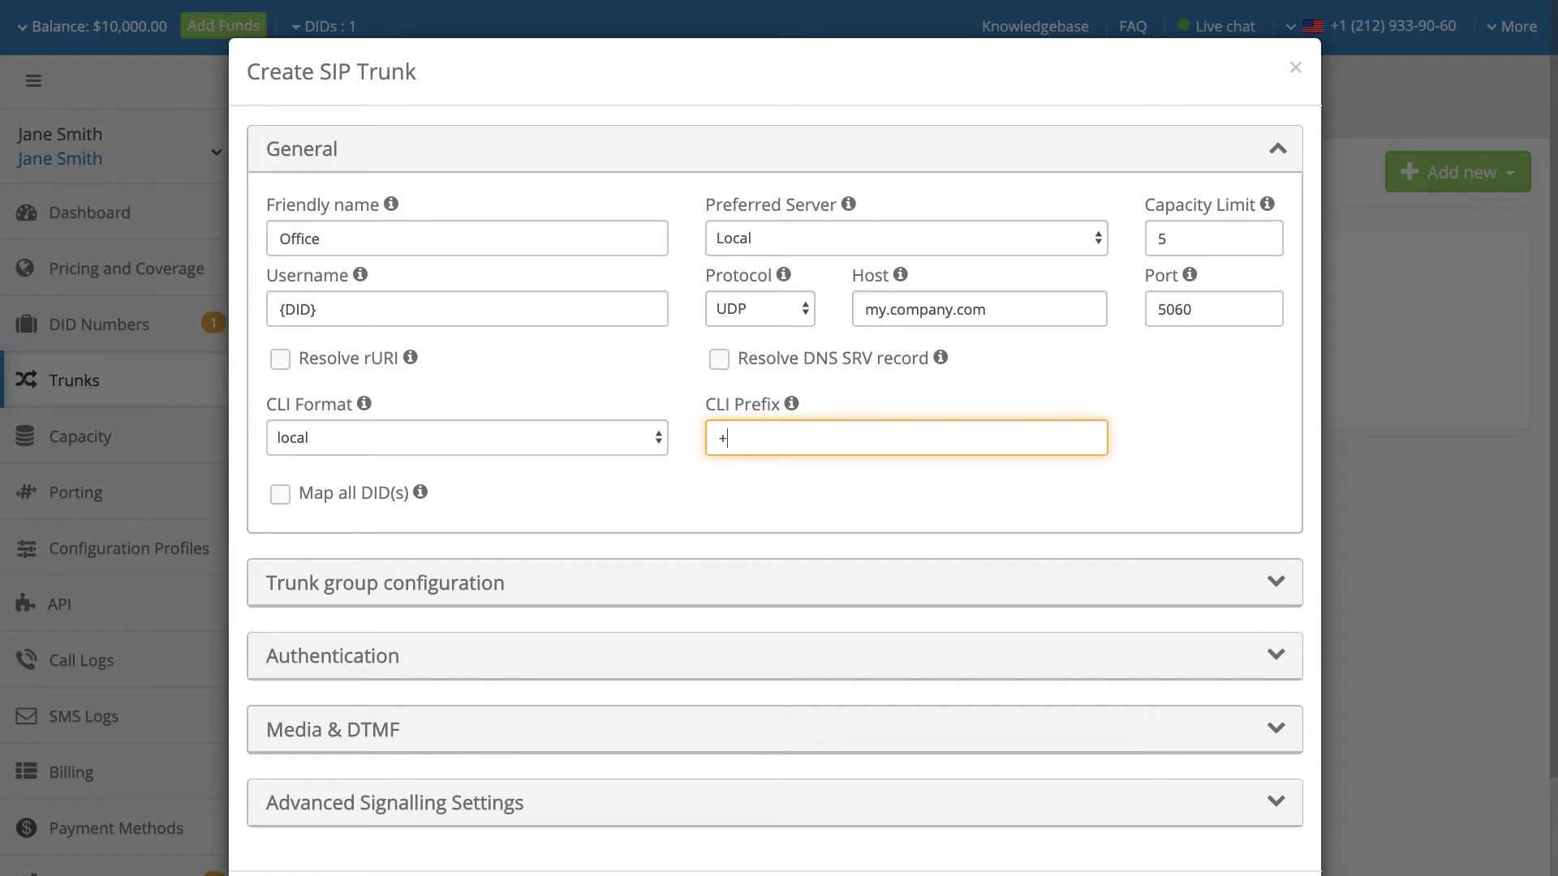
type("1")
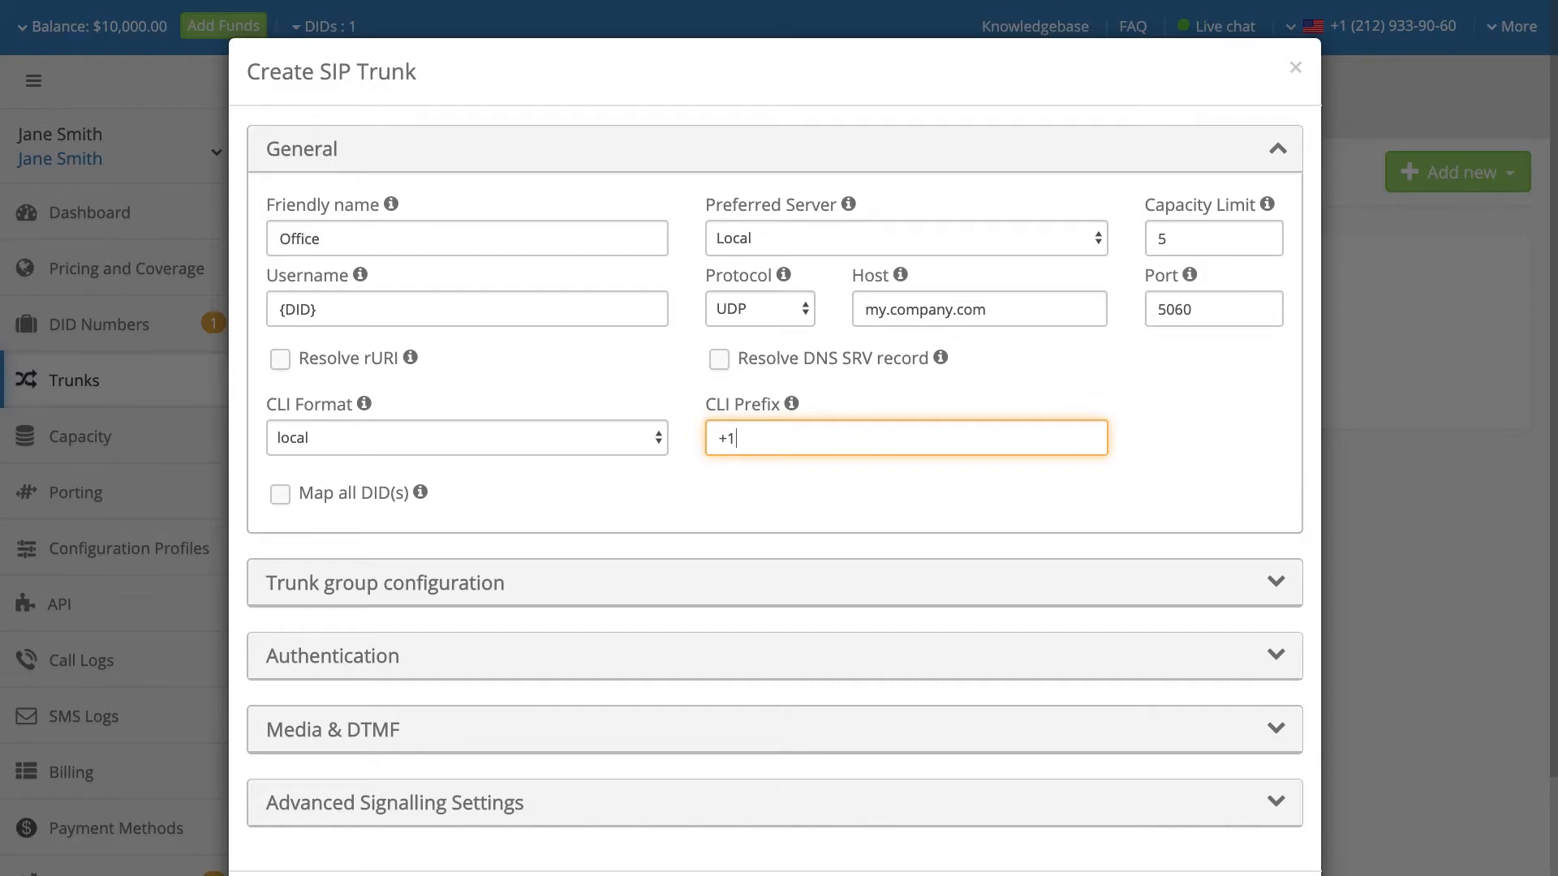
mouse_move(420, 493)
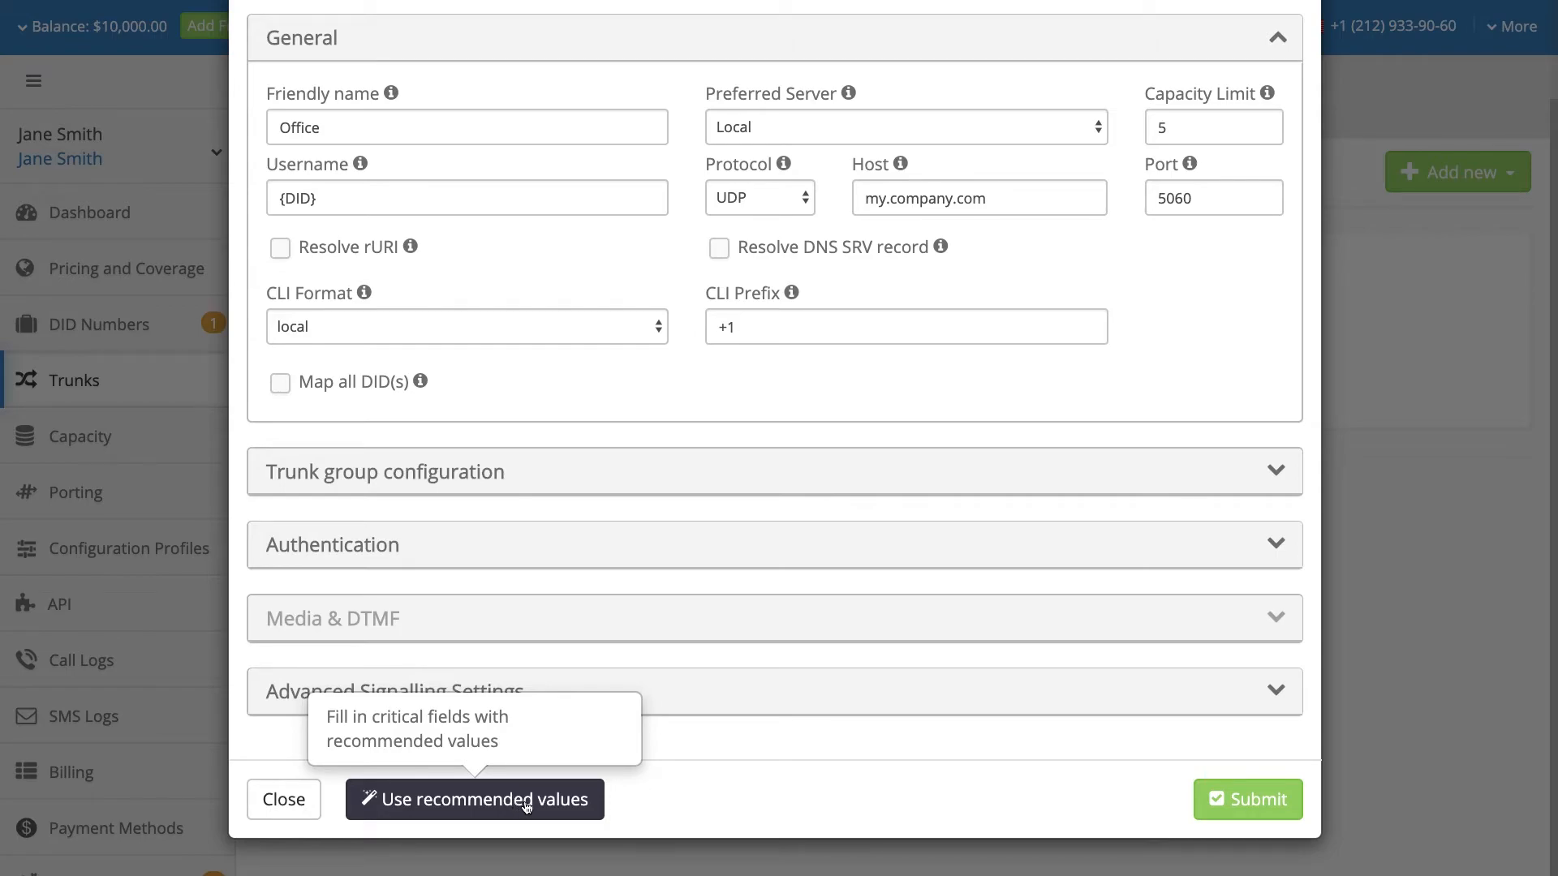
mouse_move(1248, 798)
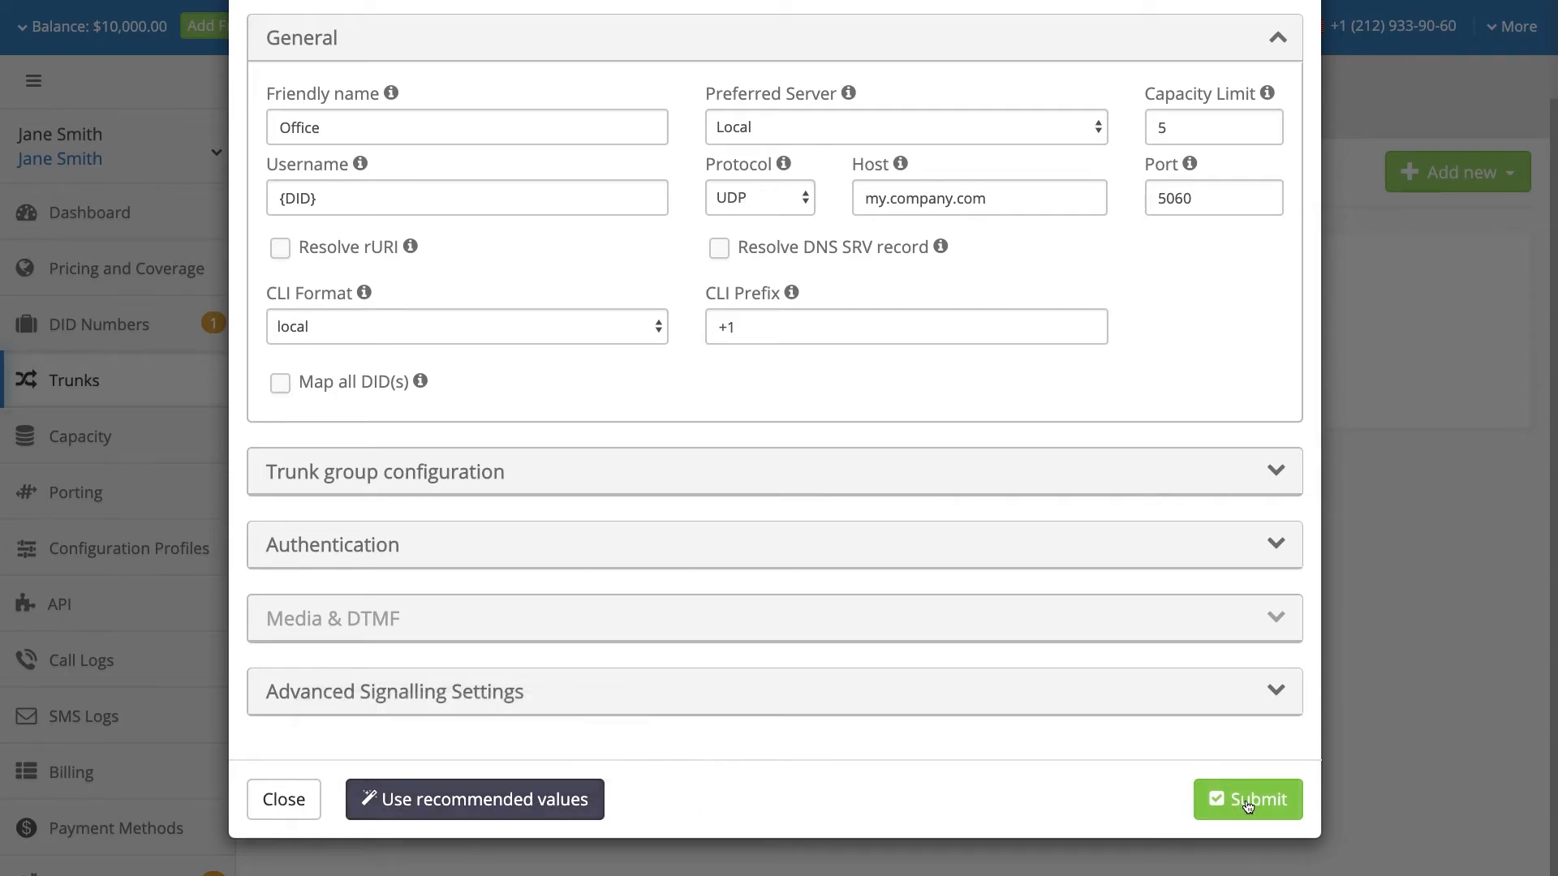
left_click(1246, 799)
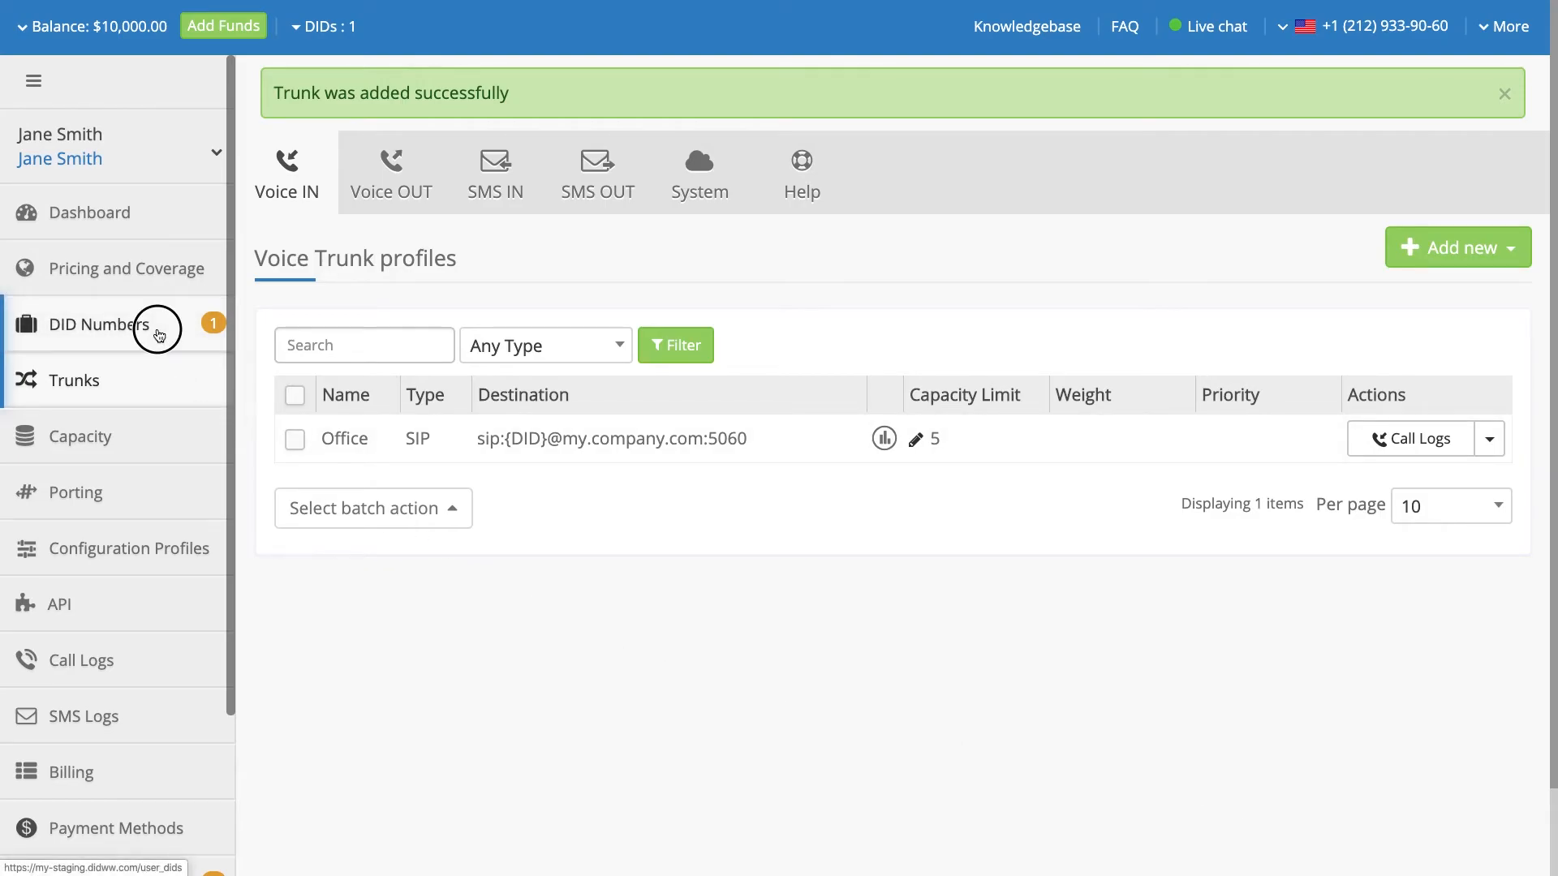
left_click(99, 324)
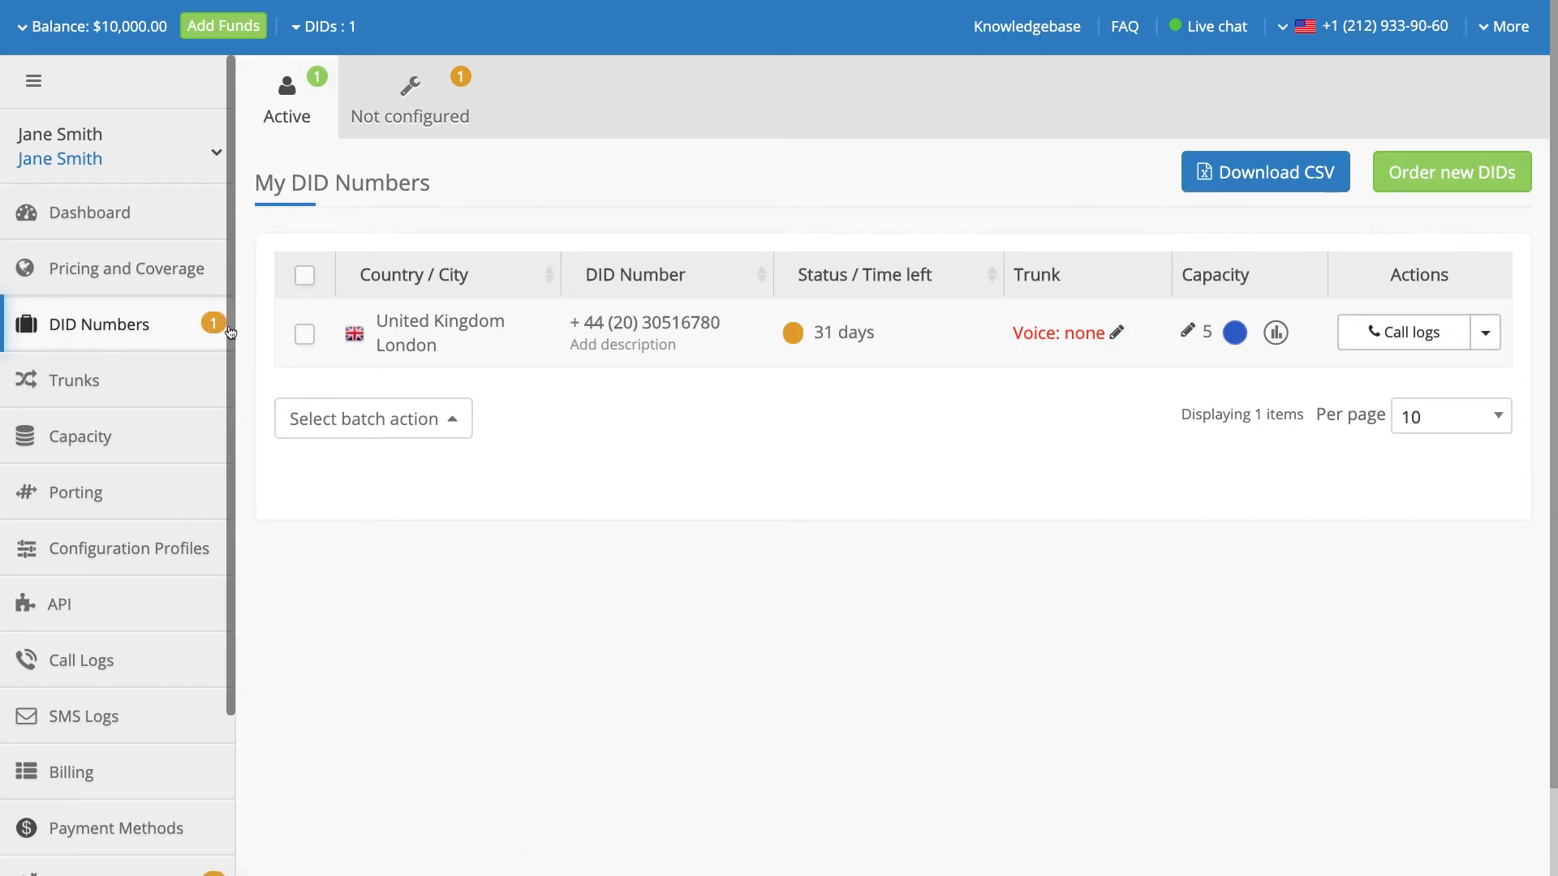
mouse_move(1116, 333)
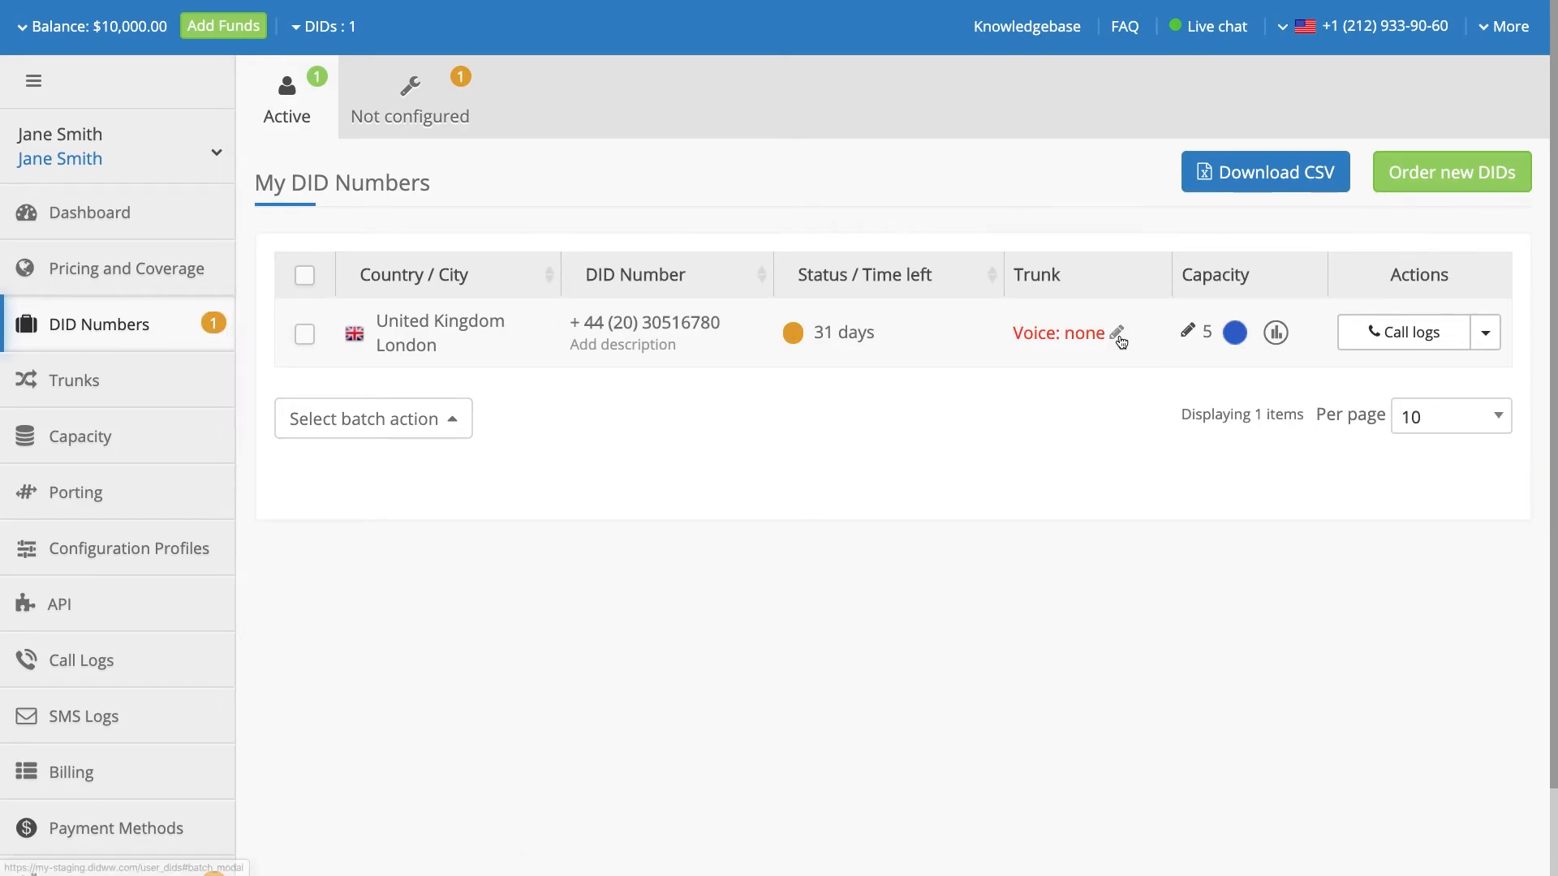
left_click(1116, 333)
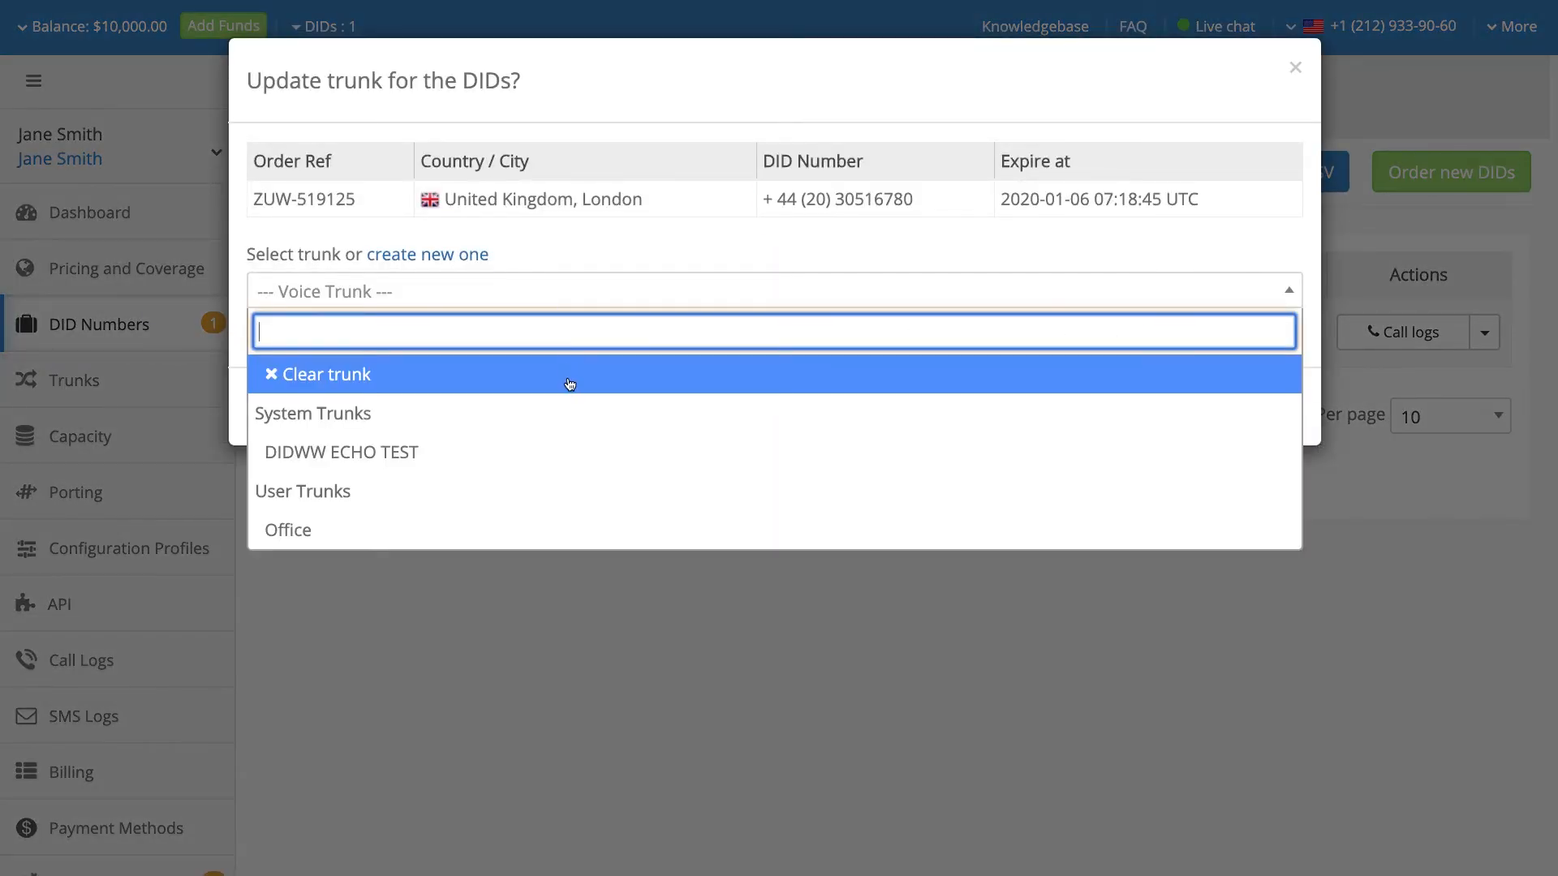
mouse_move(552, 529)
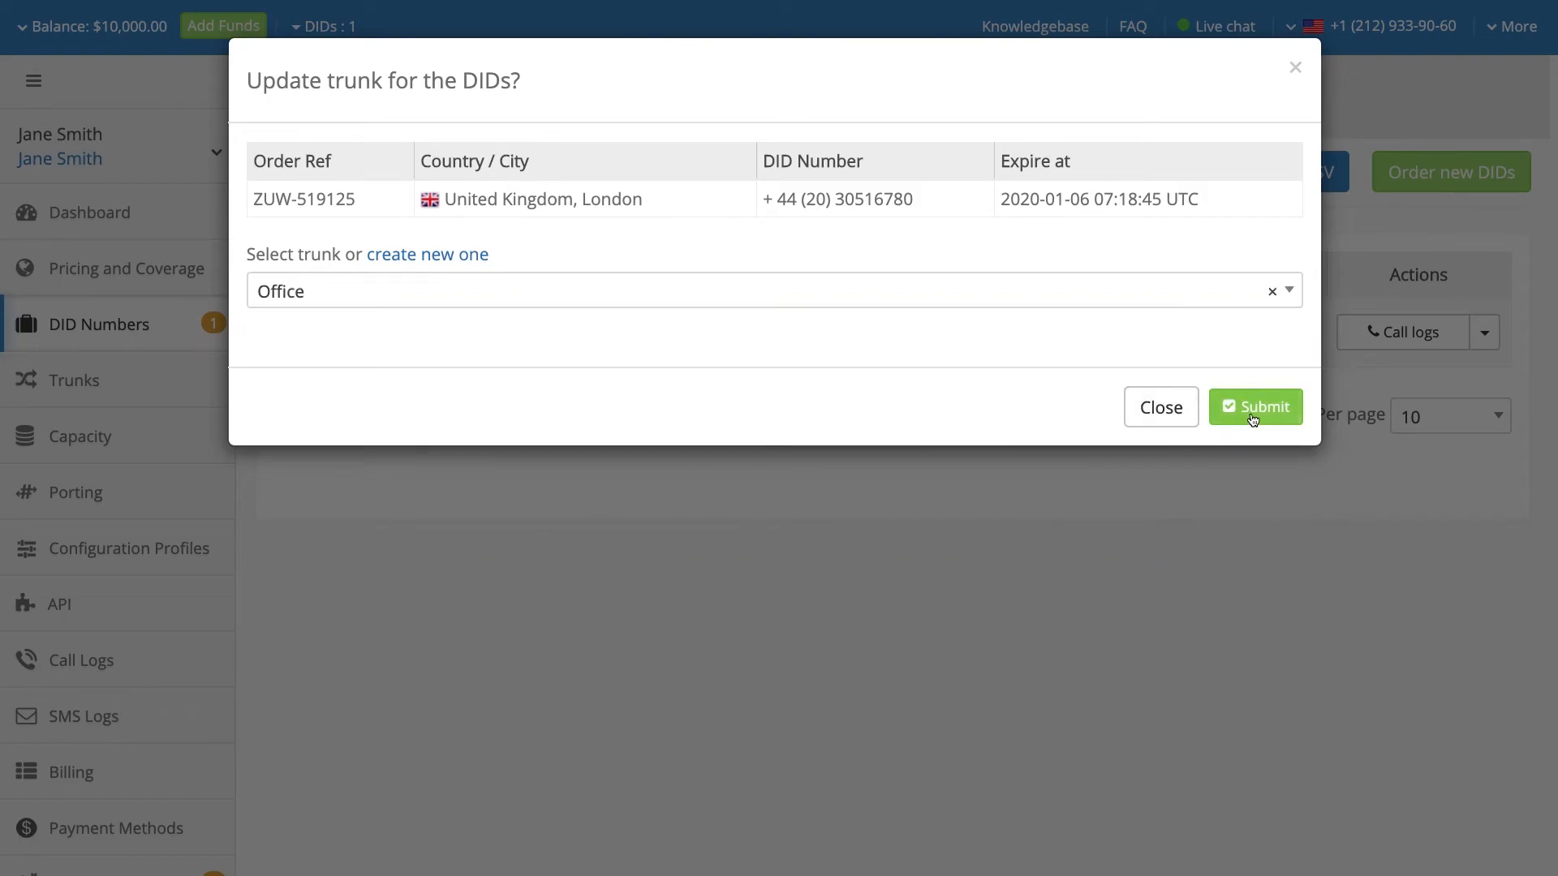
left_click(1255, 406)
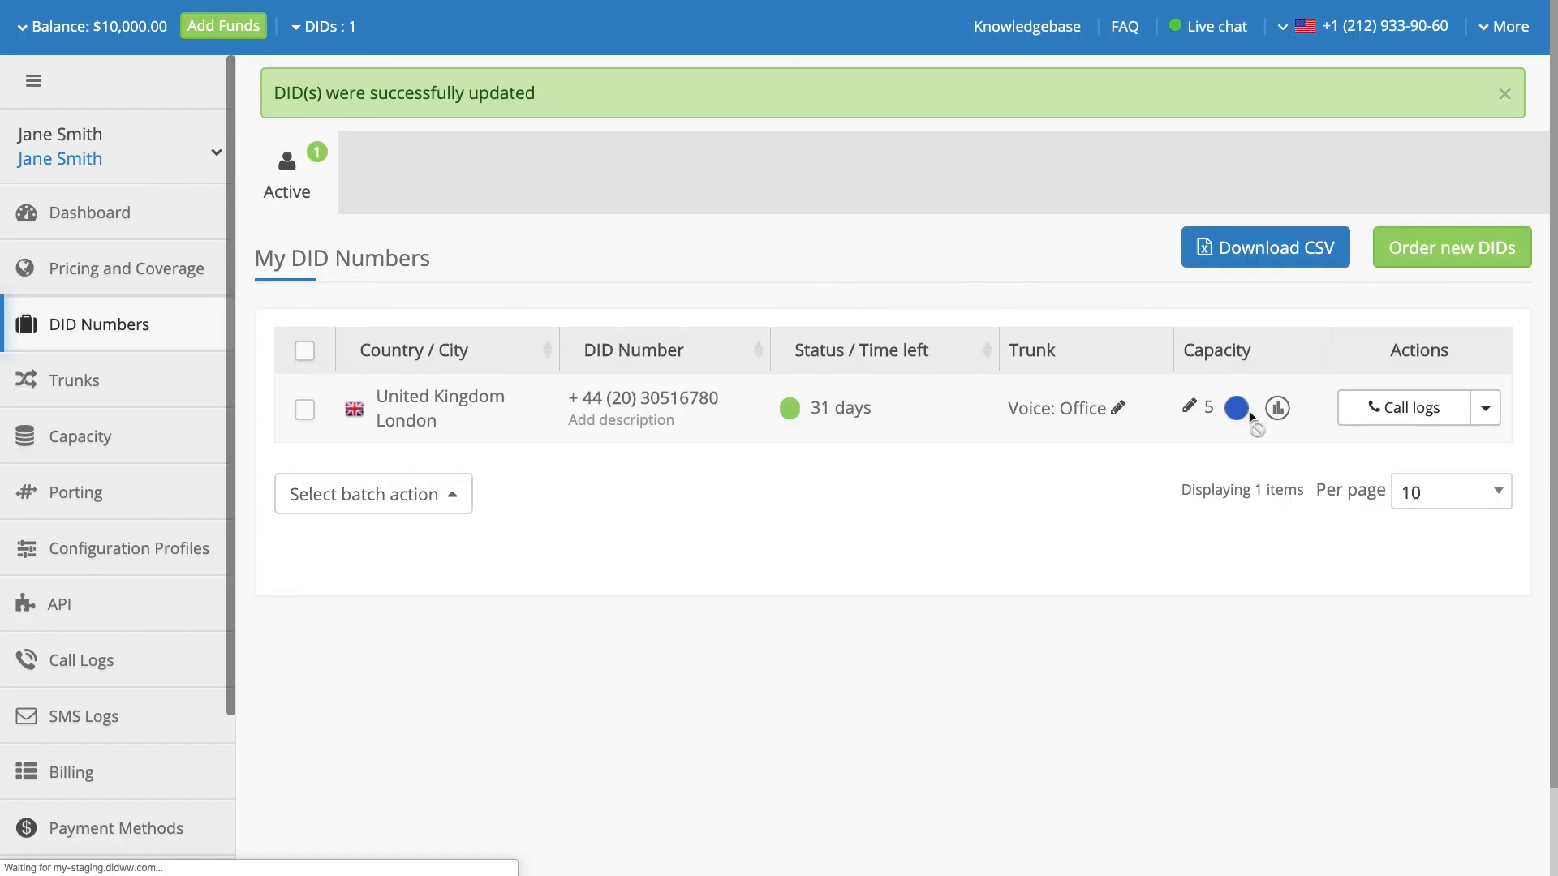
mouse_move(1099, 477)
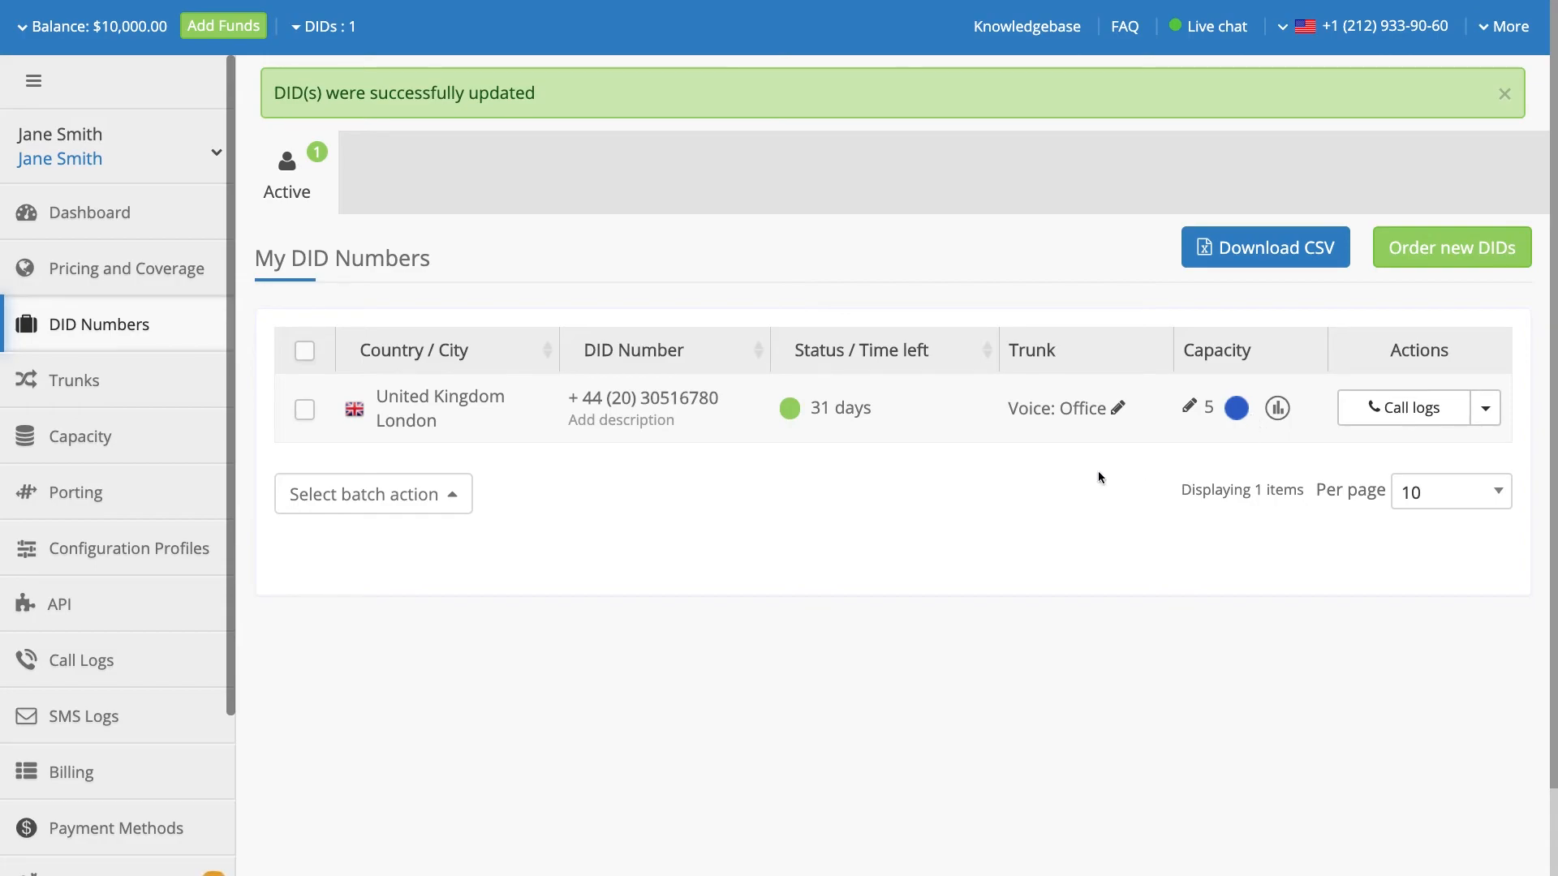
mouse_move(1091, 437)
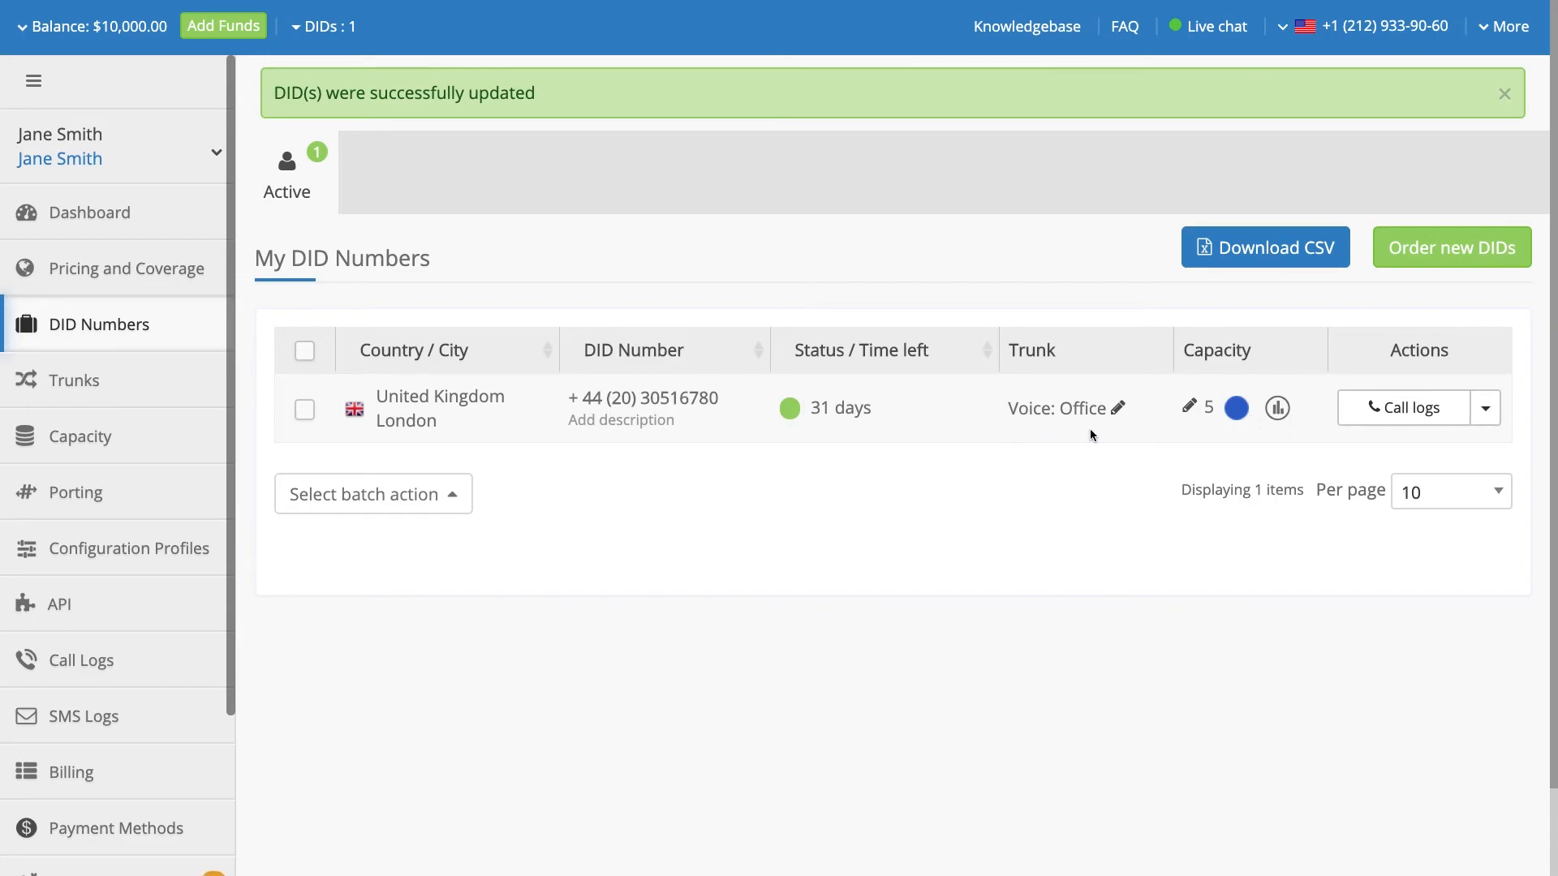
mouse_move(1201, 45)
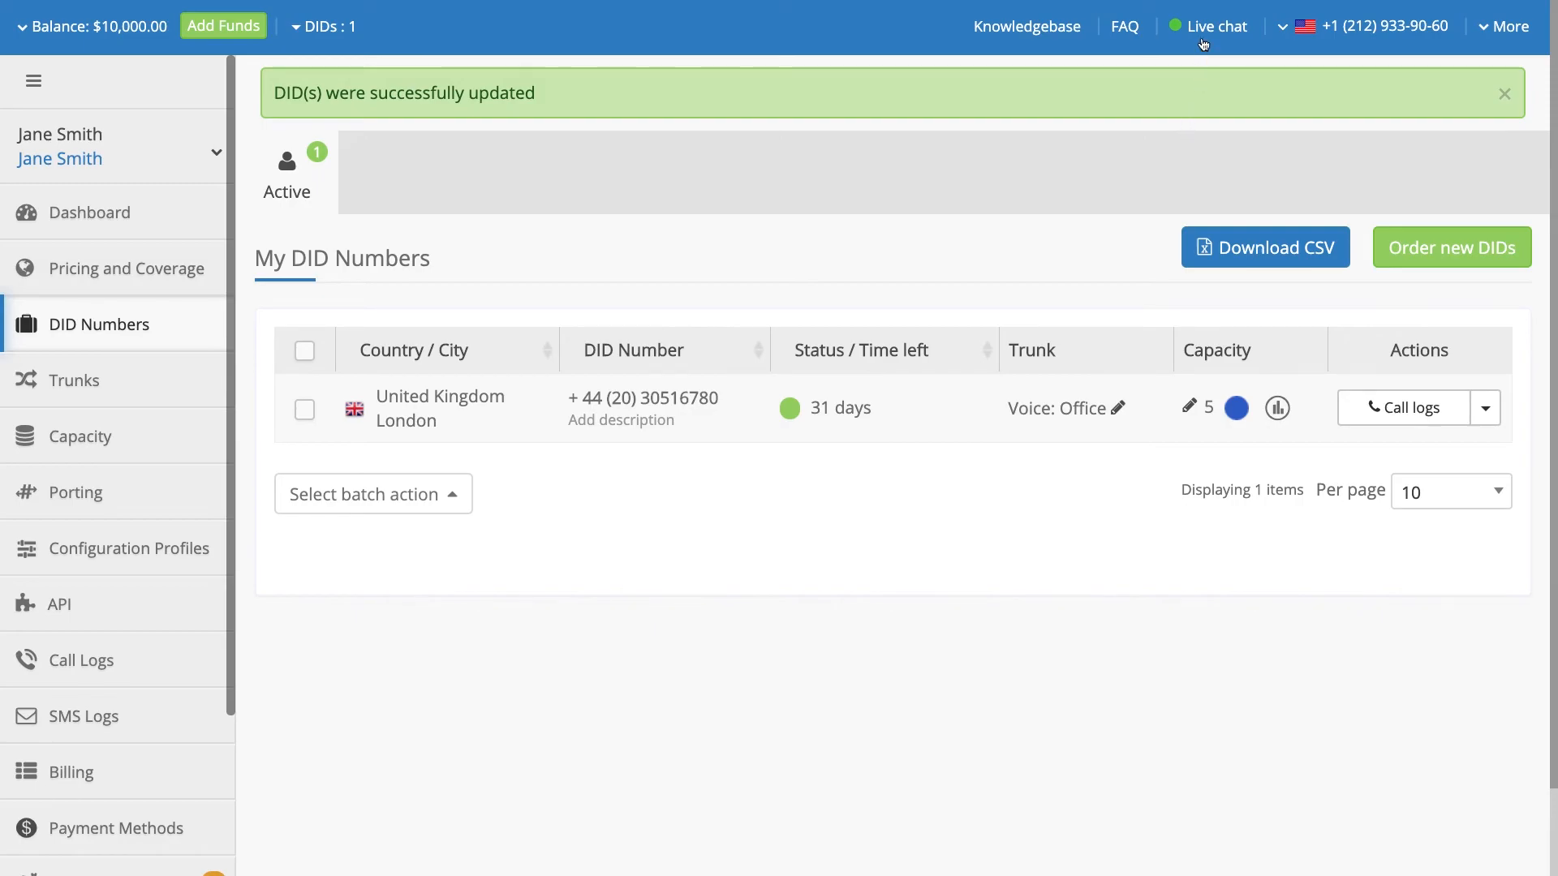
- Start a live support chat and begin typing the question in the pre-chat form
left_click(1216, 26)
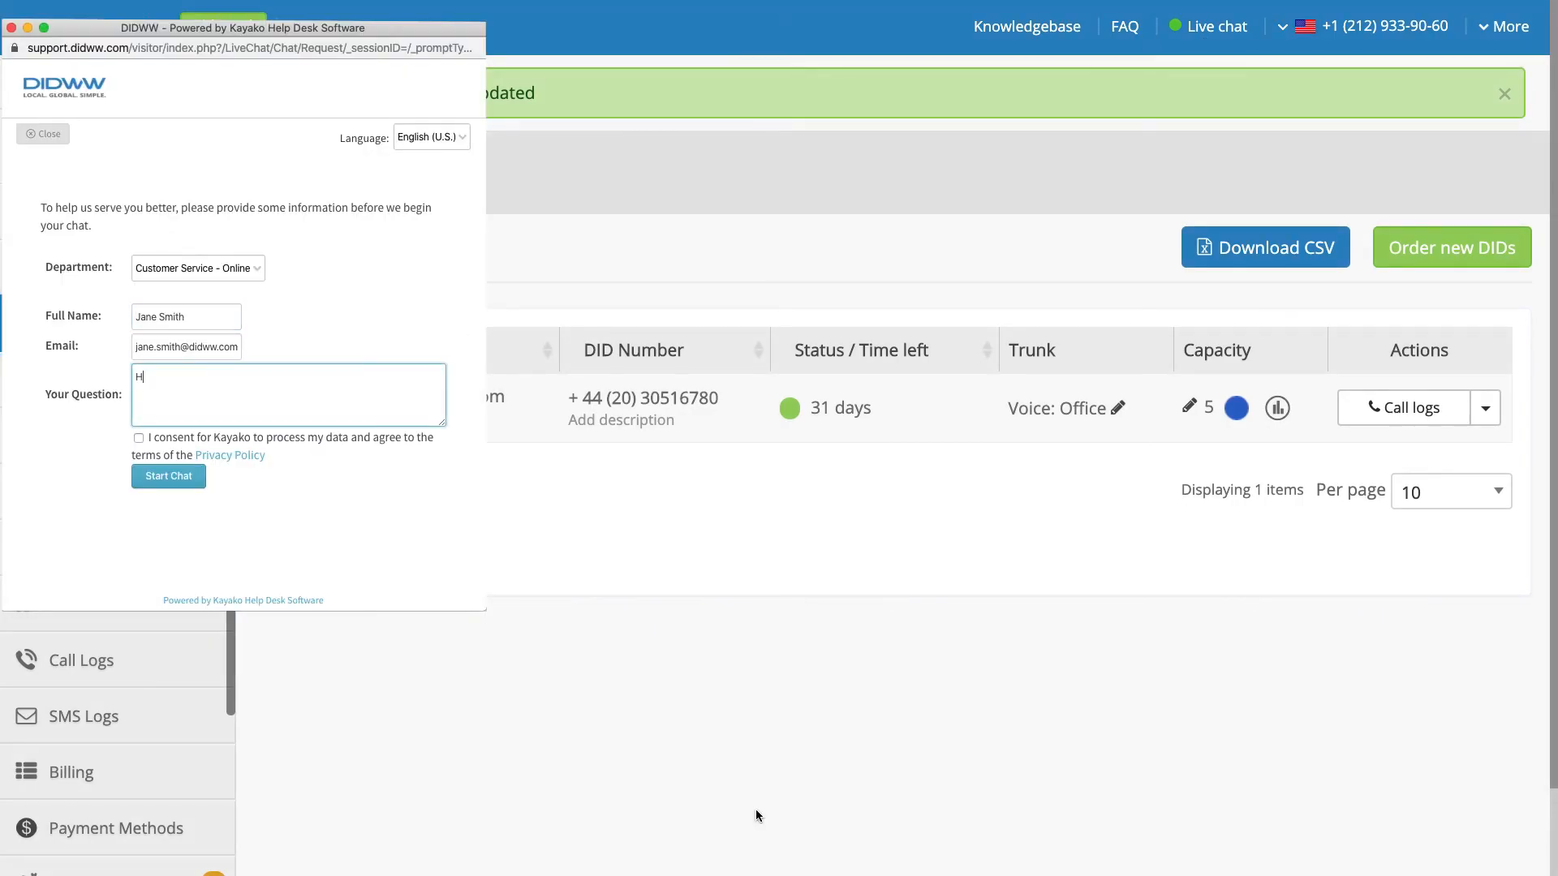
type("ow to.")
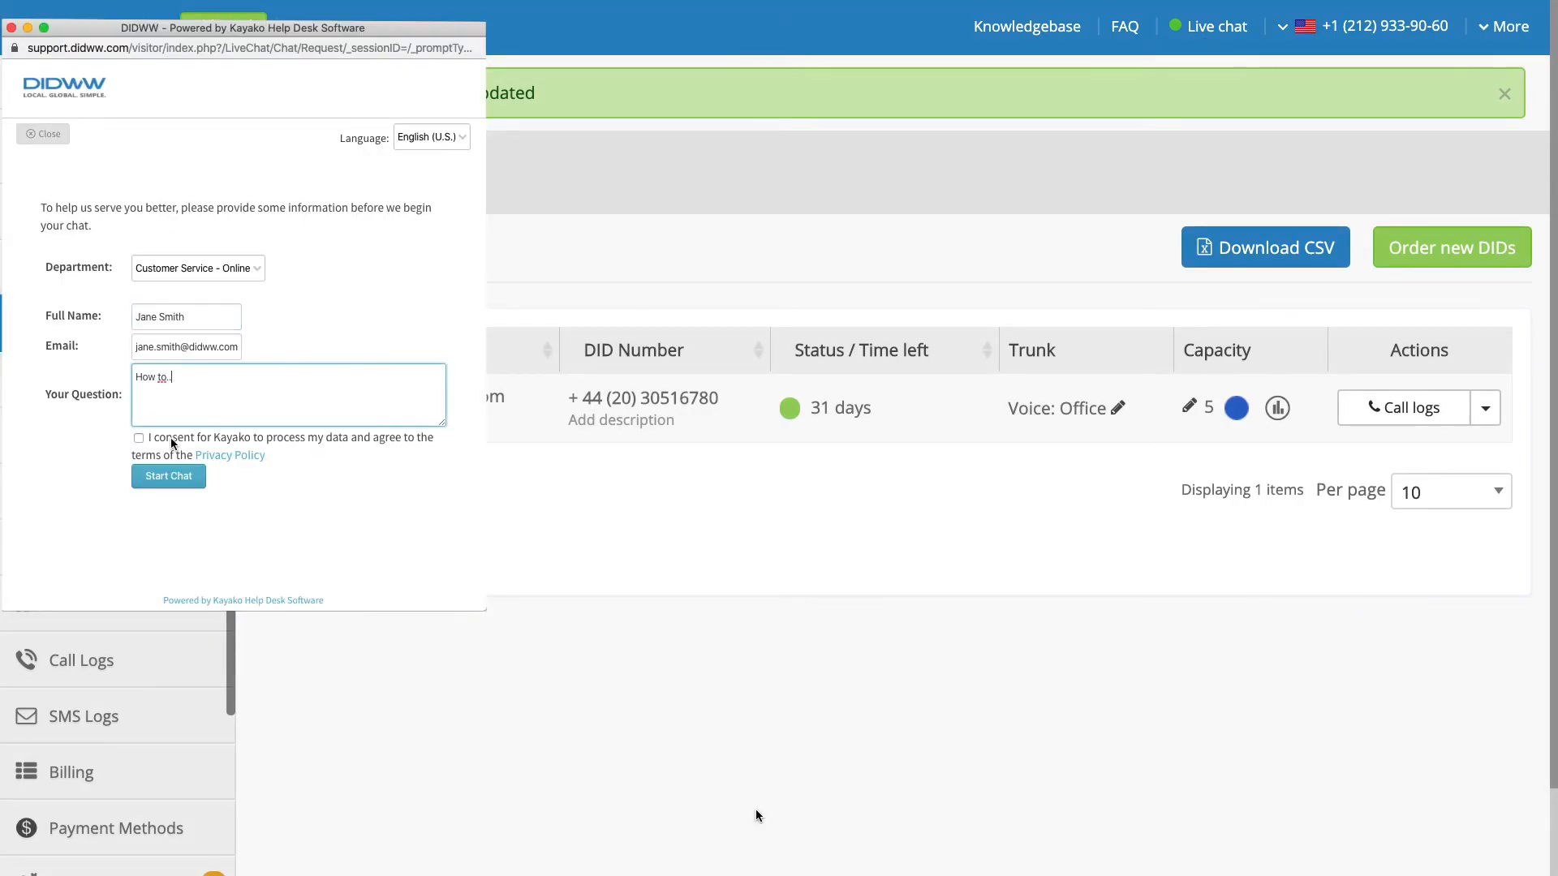